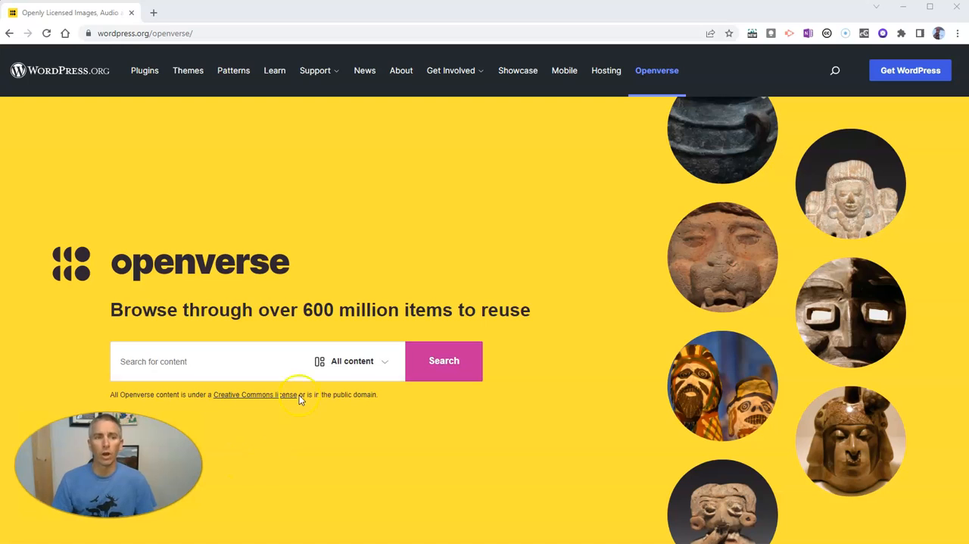
{"action": "mouse_move", "coordinate": [379, 308]}
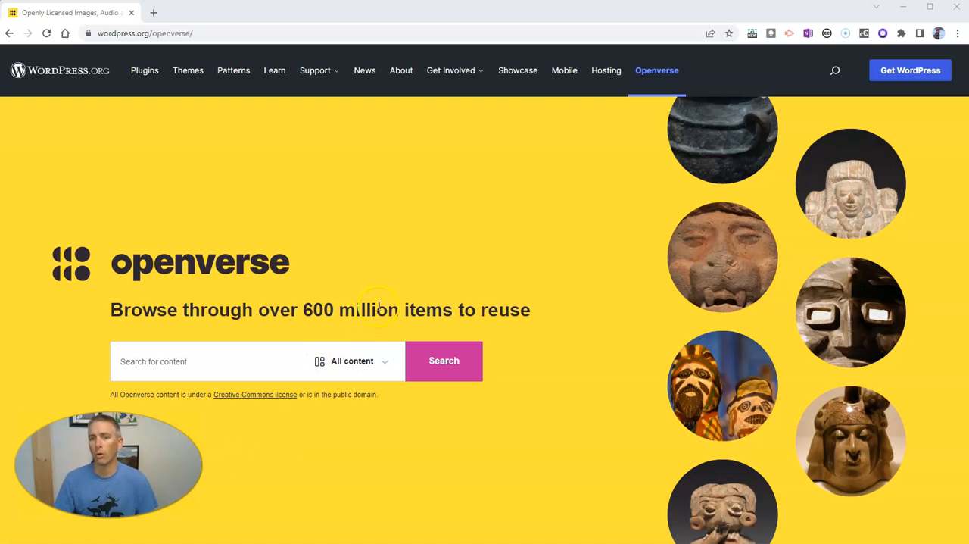
{"action": "mouse_move", "coordinate": [624, 297]}
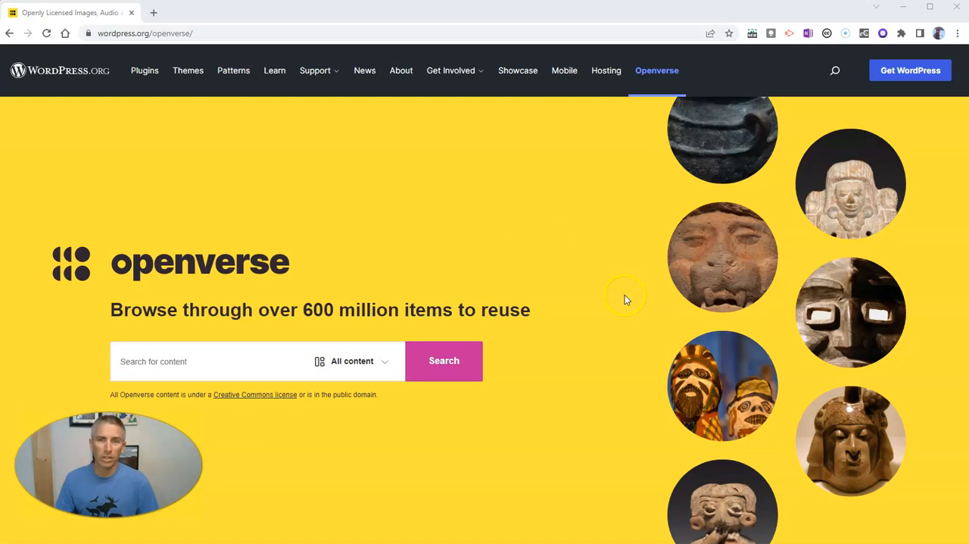
{"action": "mouse_move", "coordinate": [618, 328]}
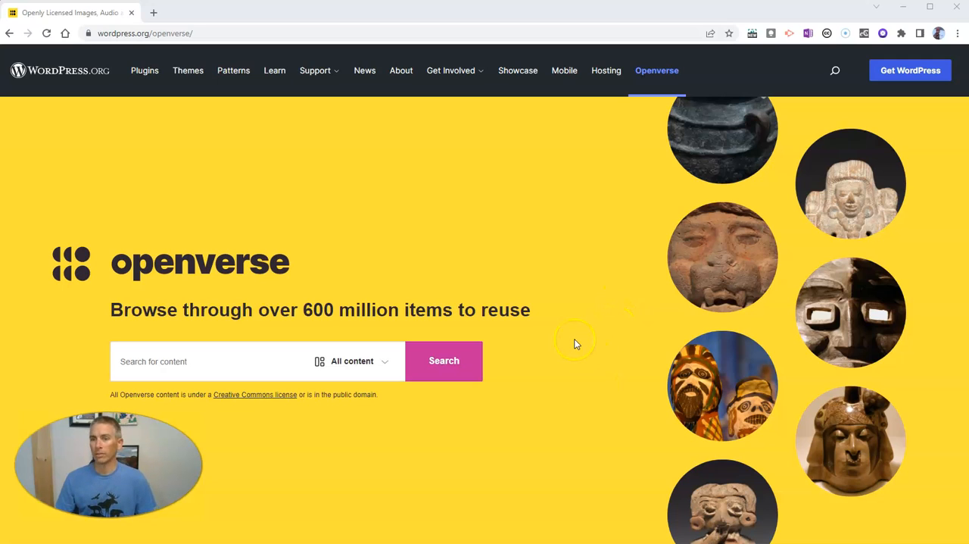
{"action": "mouse_move", "coordinate": [291, 224]}
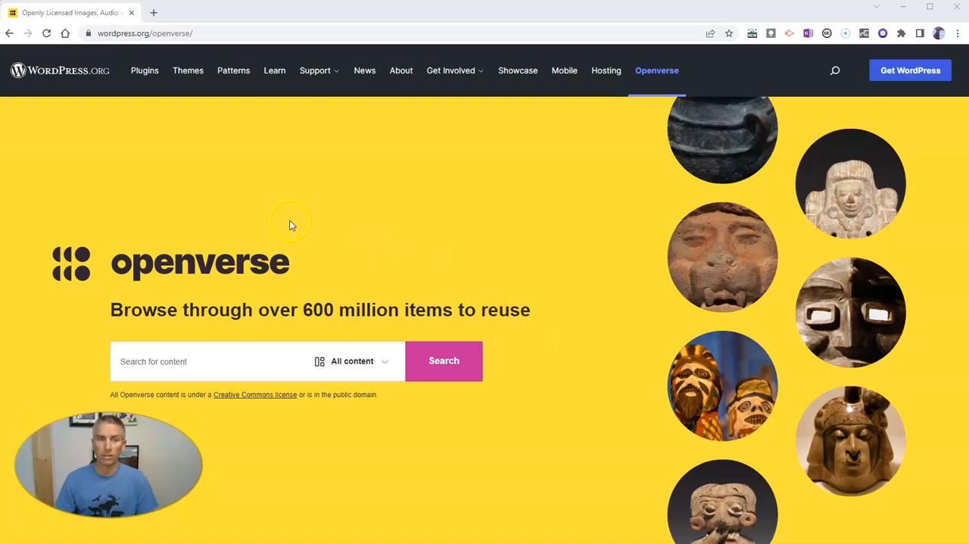
{"action": "mouse_move", "coordinate": [275, 246]}
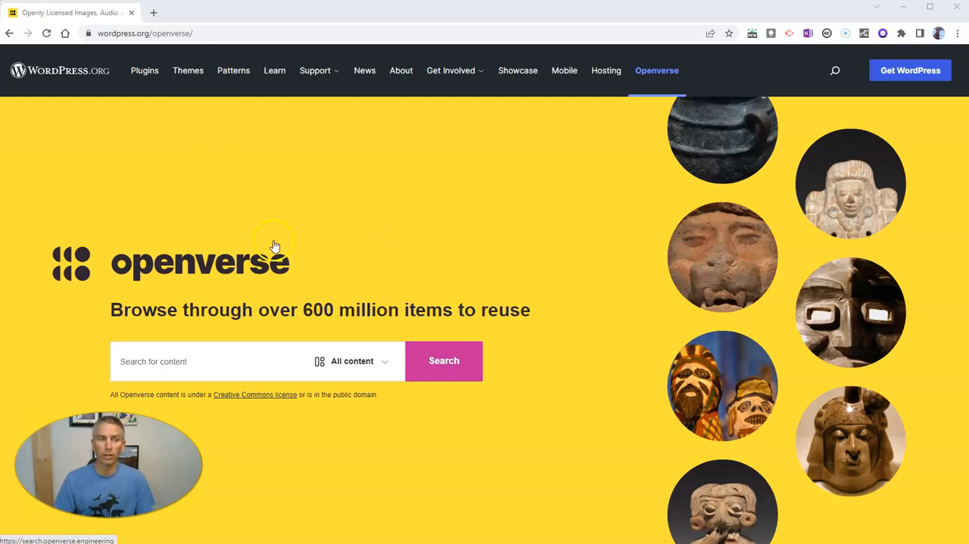
{"action": "mouse_move", "coordinate": [242, 386]}
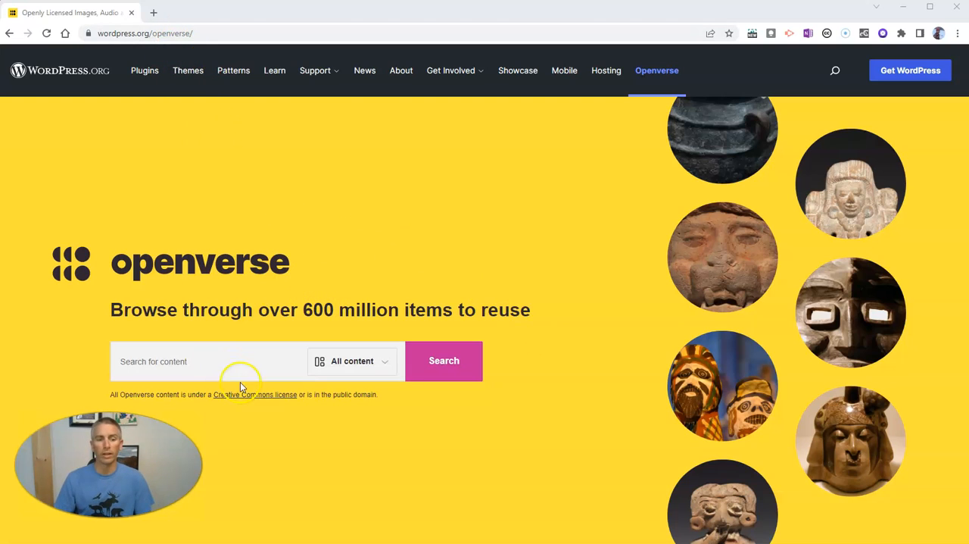
{"action": "mouse_move", "coordinate": [337, 367]}
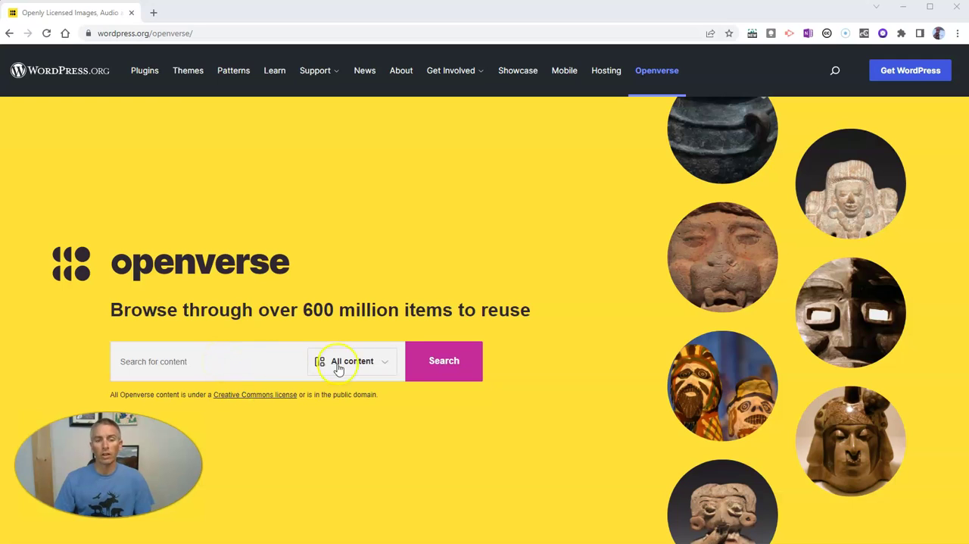
Check the content-type list, then search all content for 'elephant'
{"action": "left_click", "coordinate": [351, 360]}
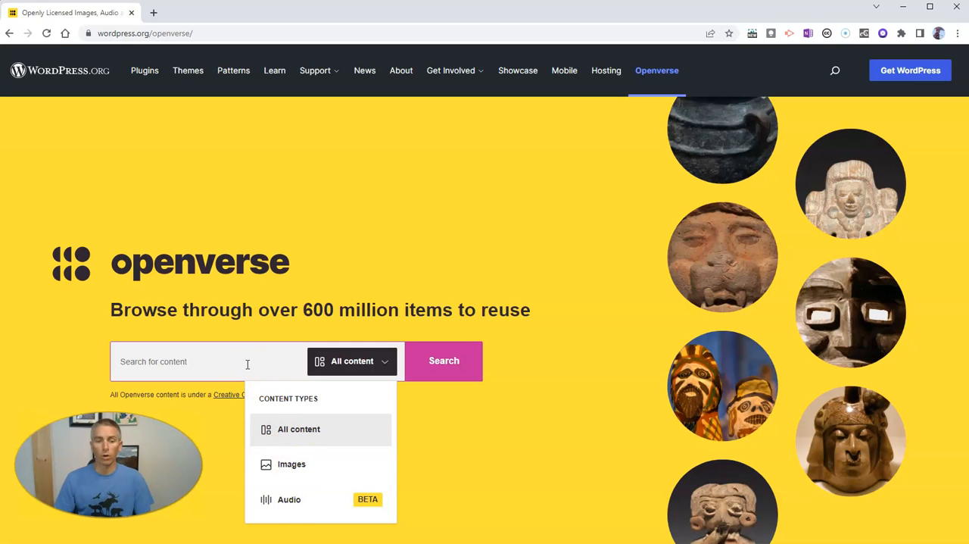
{"action": "type", "text": "e"}
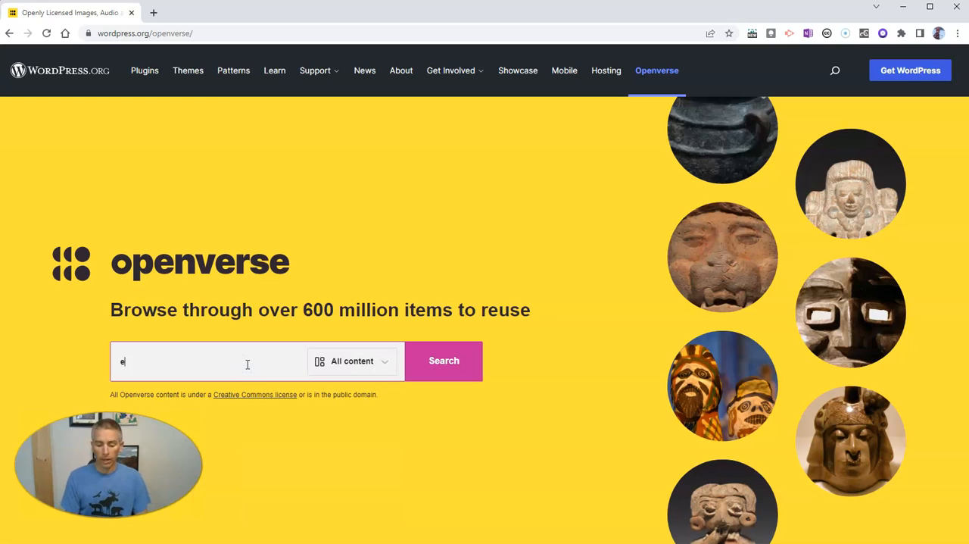
{"action": "type", "text": "lepha"}
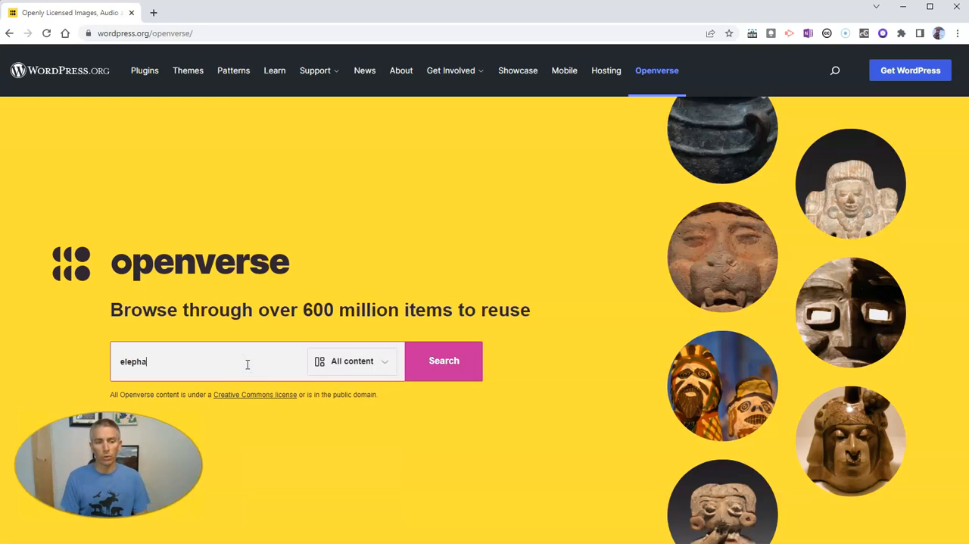
{"action": "type", "text": "nt"}
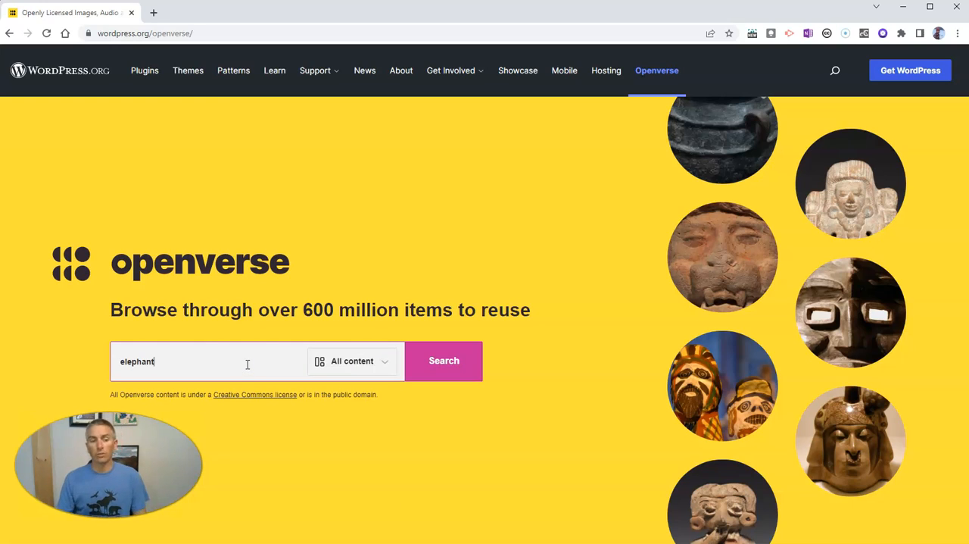
{"action": "mouse_move", "coordinate": [254, 393]}
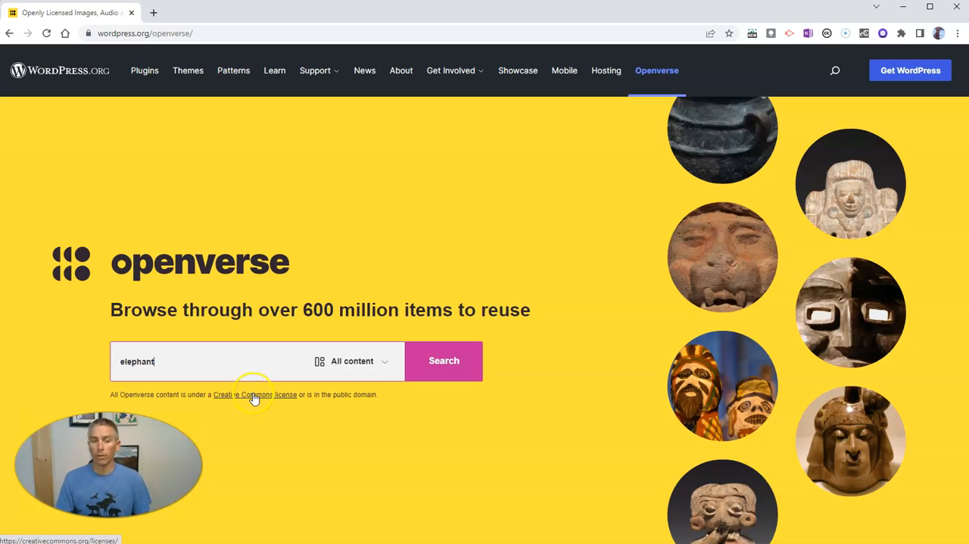
{"action": "mouse_move", "coordinate": [369, 414]}
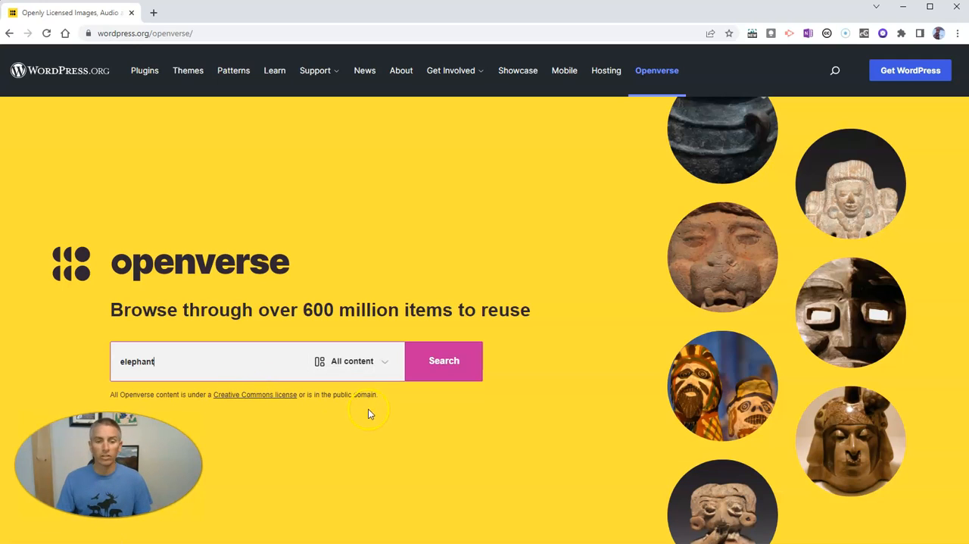
{"action": "left_click", "coordinate": [127, 371]}
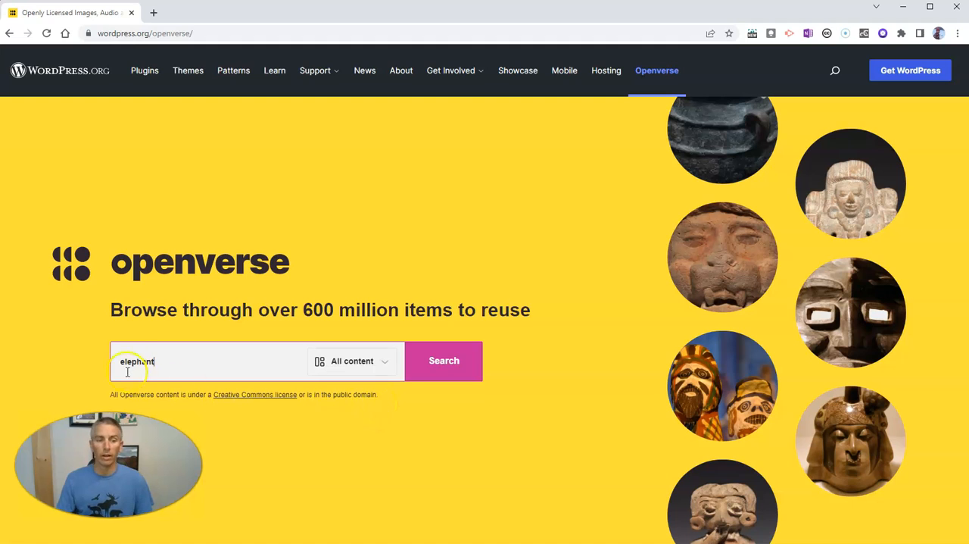
{"action": "left_click", "coordinate": [443, 363]}
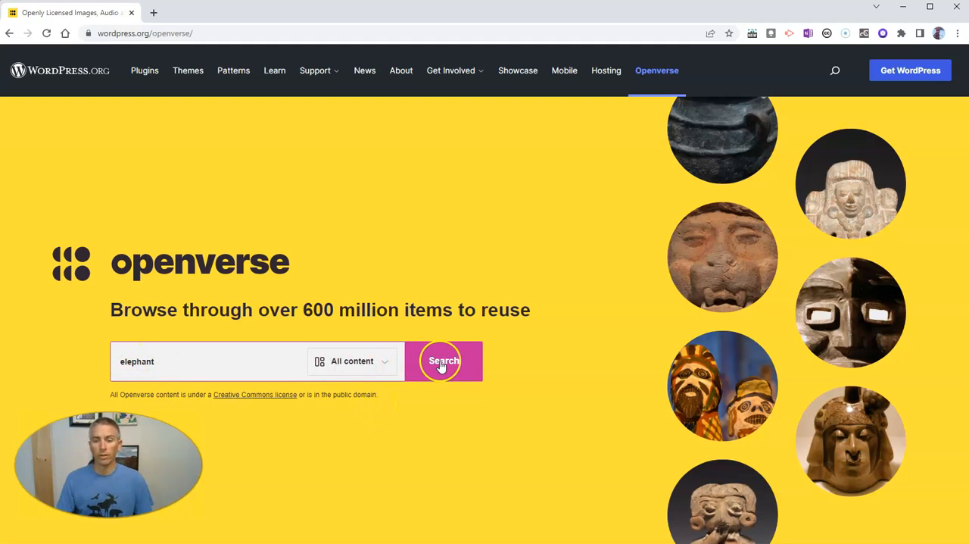
Load the mixed elephant image and music results and open the first elephant photo
{"action": "left_click", "coordinate": [442, 360]}
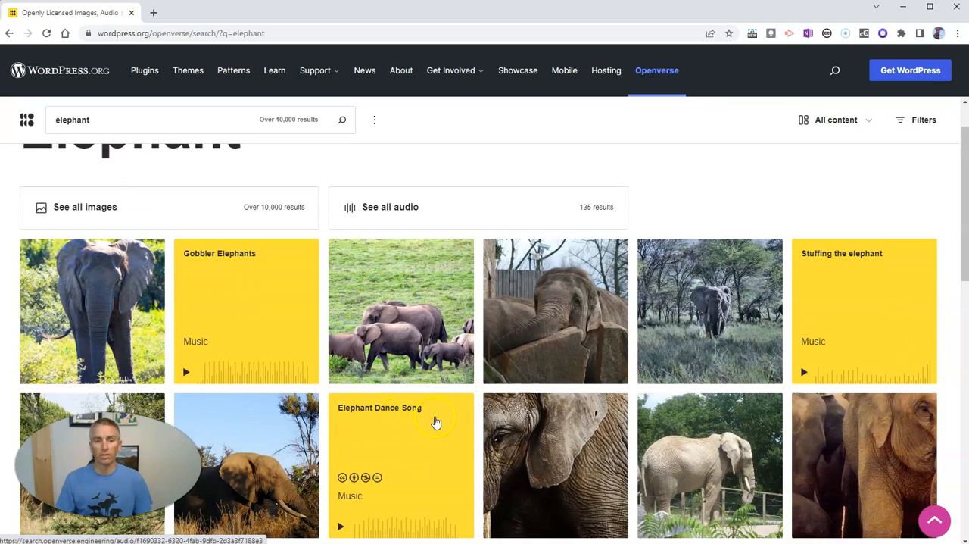
{"action": "scroll", "scroll_direction": "down", "scroll_amount": 3}
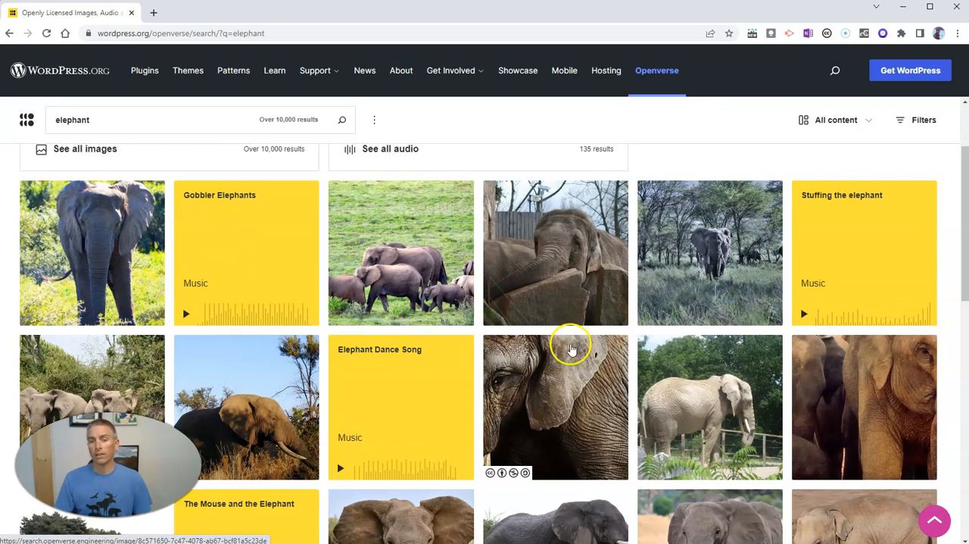
{"action": "mouse_move", "coordinate": [90, 252]}
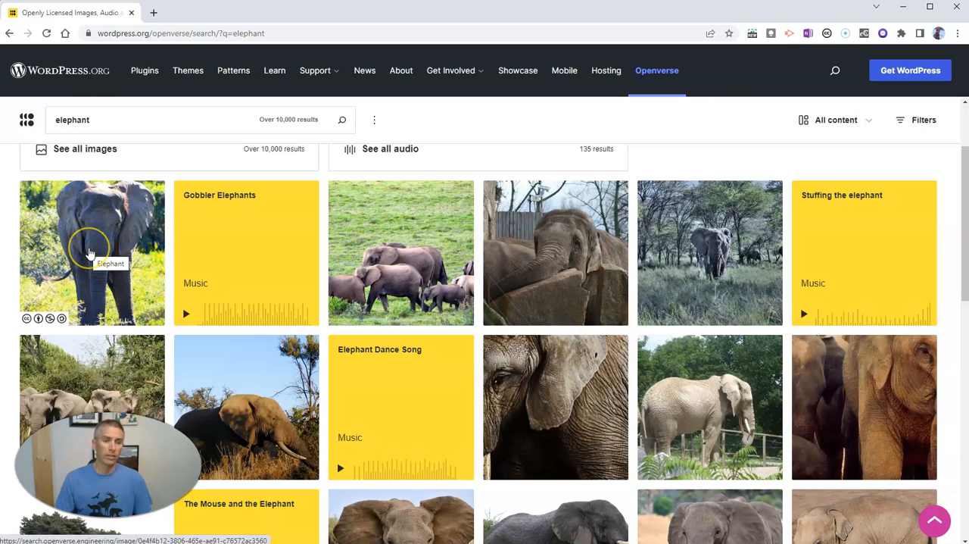
{"action": "left_click", "coordinate": [89, 253]}
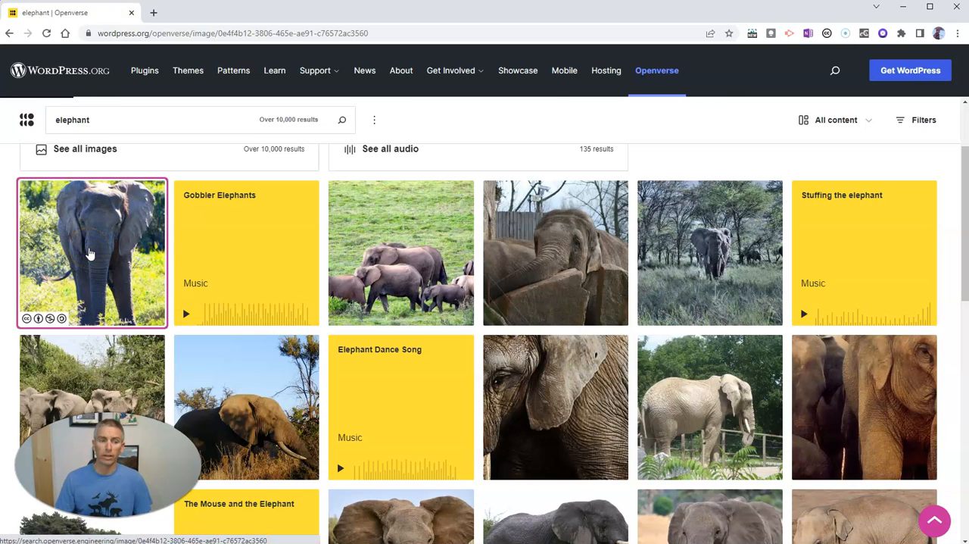
On the elephant photo's page, bring the CC BY-NC-SA 2.0 license and creator credit into view
{"action": "left_click", "coordinate": [89, 254]}
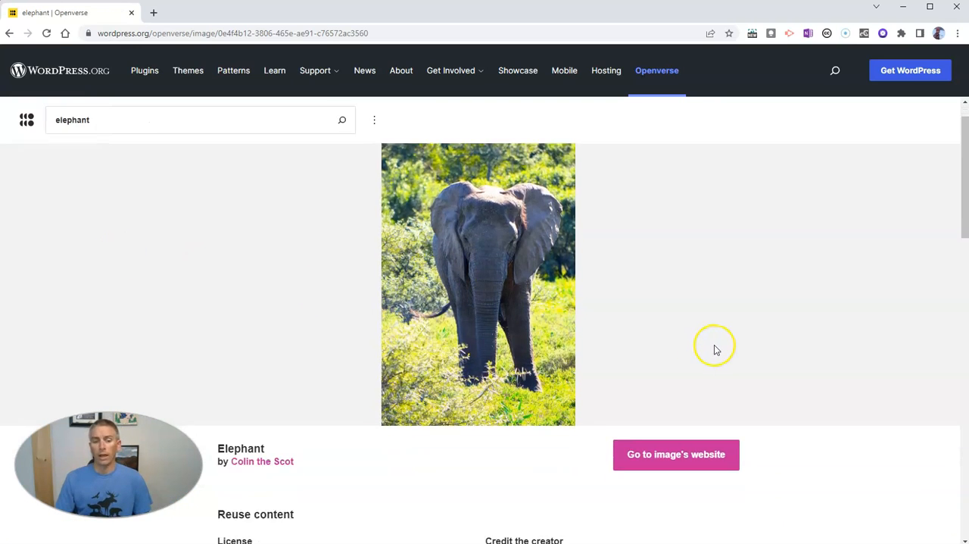
{"action": "scroll", "scroll_direction": "down", "scroll_amount": 3}
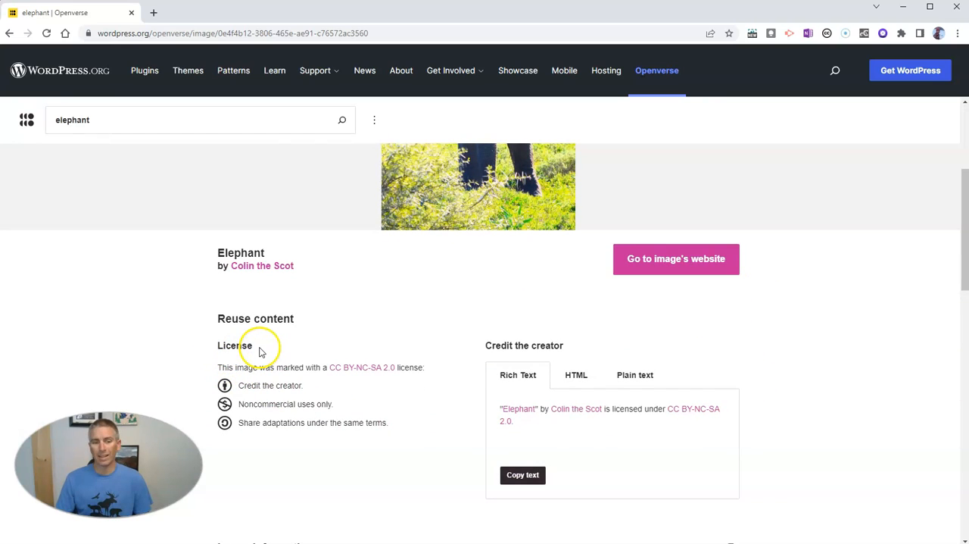
{"action": "mouse_move", "coordinate": [260, 384]}
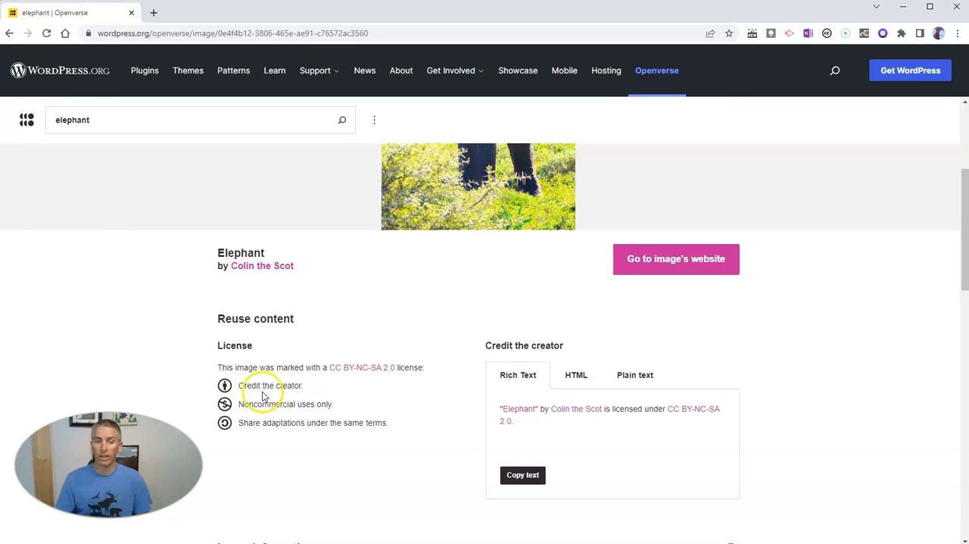
{"action": "mouse_move", "coordinate": [315, 388]}
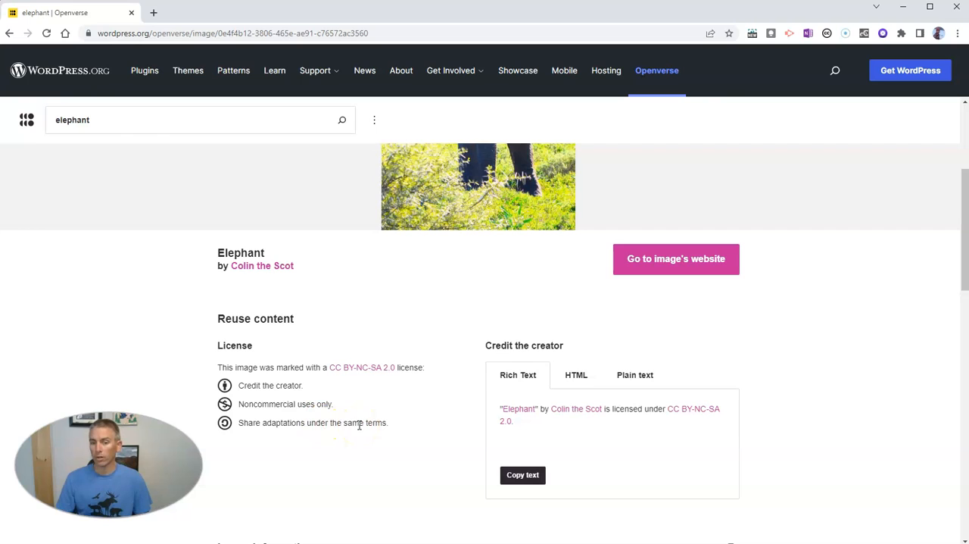
{"action": "mouse_move", "coordinate": [433, 472]}
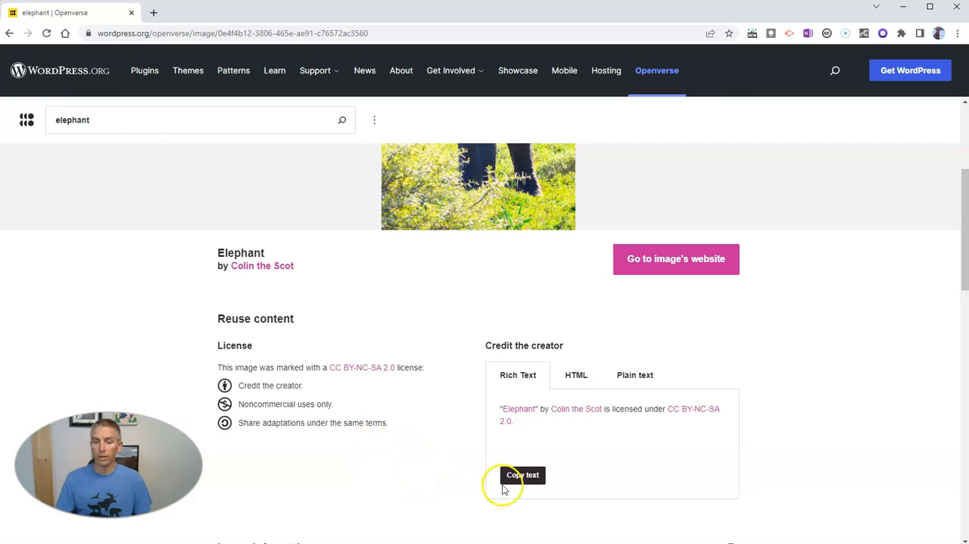
Copy the rich-text credit, compare the HTML and plain-text versions, and copy the plain-text credit
{"action": "left_click", "coordinate": [524, 474]}
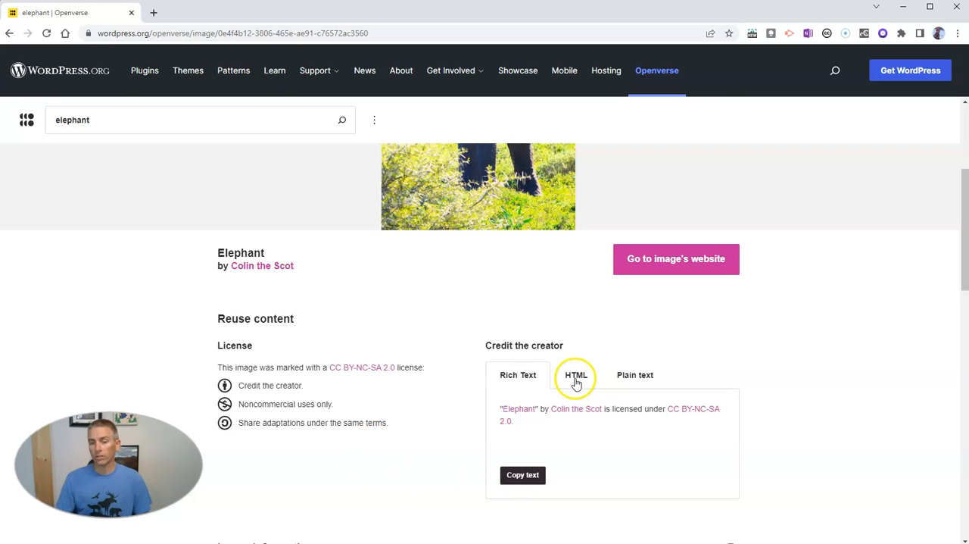
{"action": "left_click", "coordinate": [575, 375]}
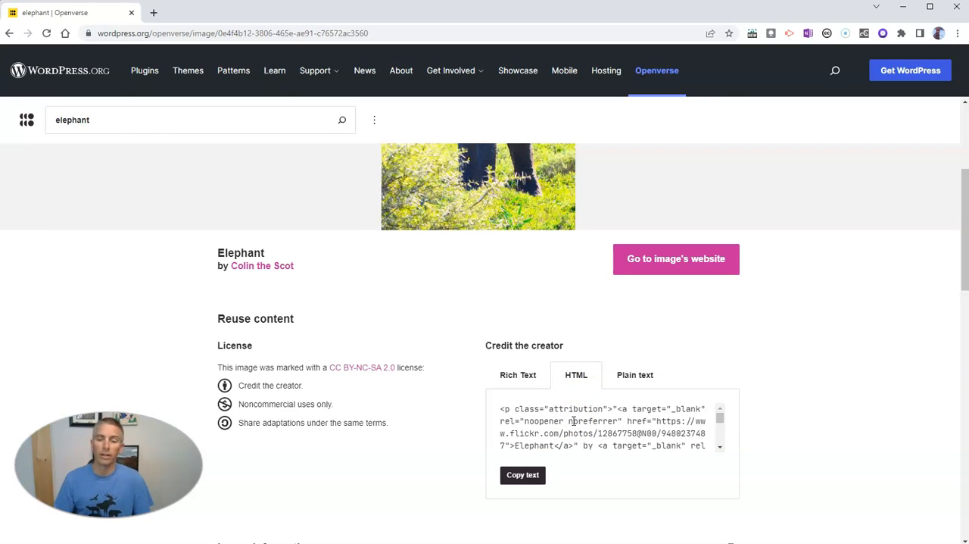
{"action": "left_click", "coordinate": [634, 376]}
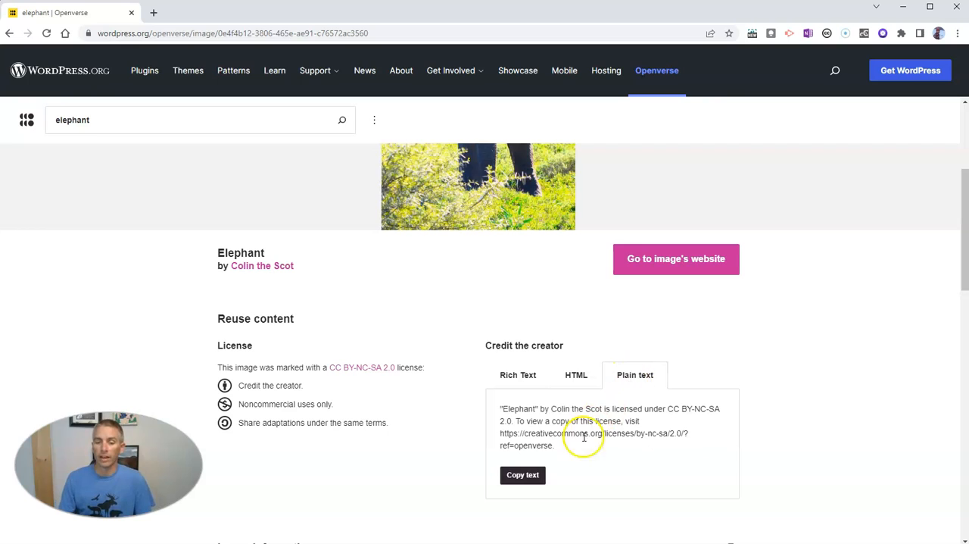
{"action": "left_click", "coordinate": [521, 475]}
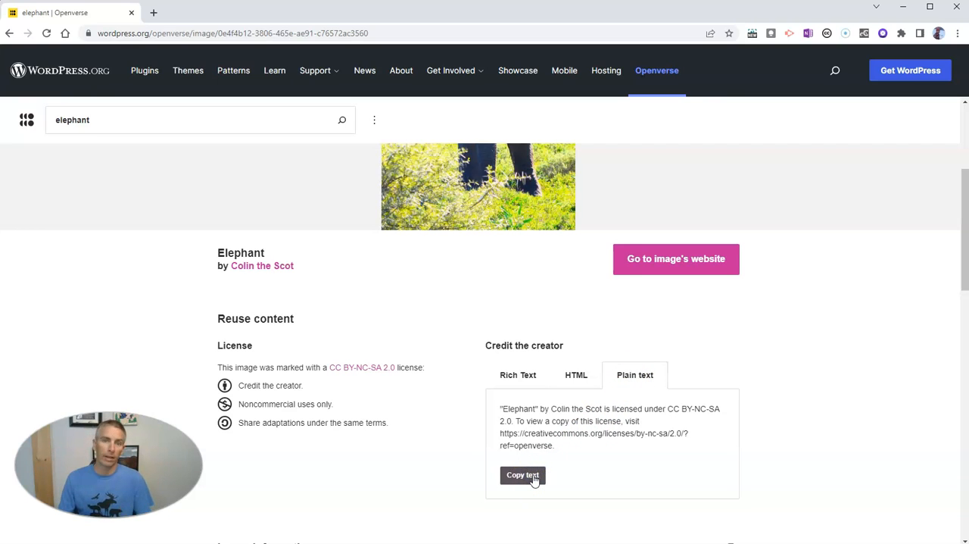
{"action": "left_click", "coordinate": [524, 475]}
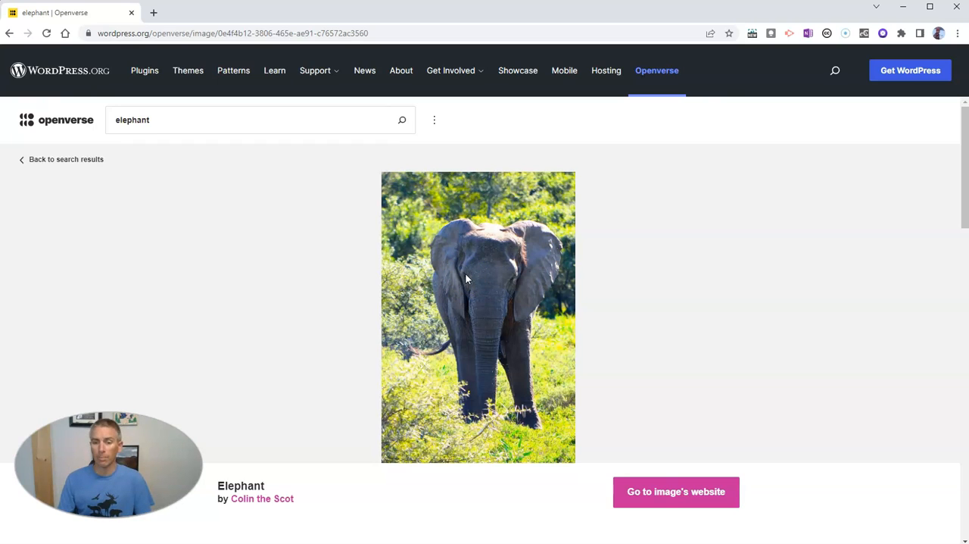
{"action": "mouse_move", "coordinate": [681, 497]}
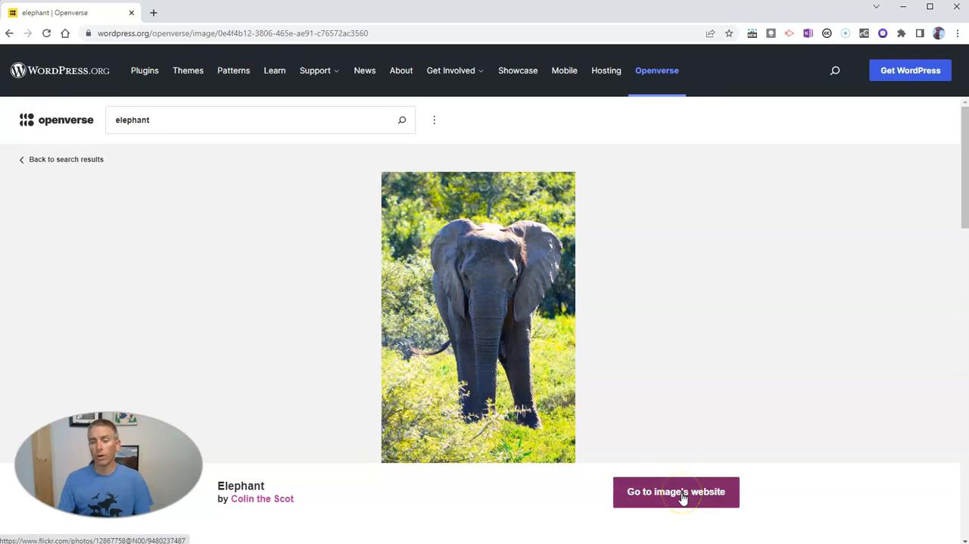
Go to the elephant photo's original Flickr page by Colin the Scot
{"action": "left_click", "coordinate": [676, 490]}
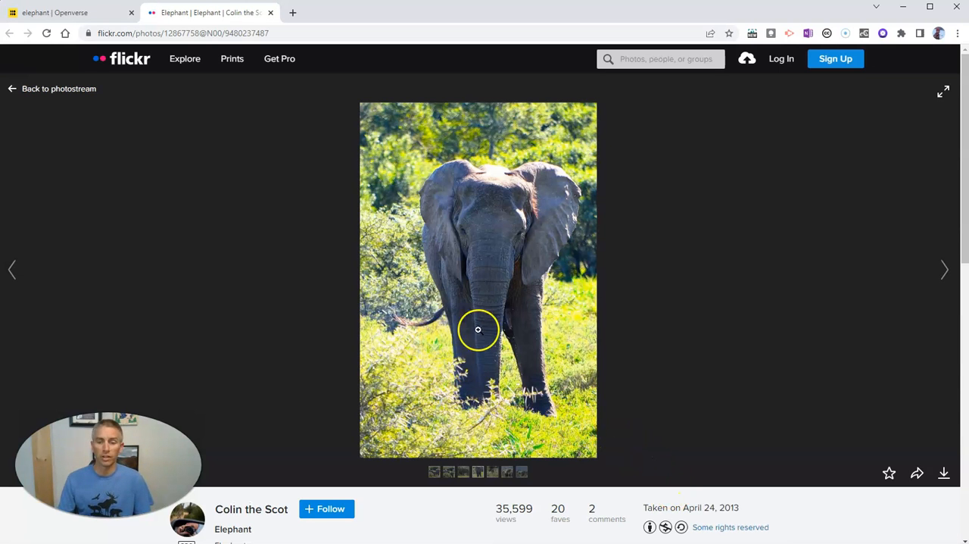
Download the photo from Flickr at Original 2176 × 3264 size and return to the Openverse tab
{"action": "scroll", "scroll_direction": "down", "scroll_amount": 3}
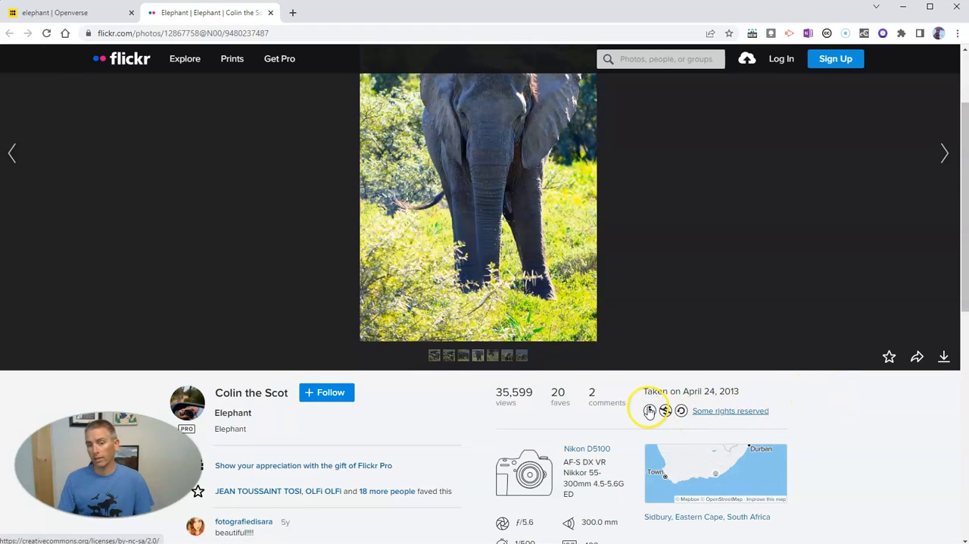
{"action": "mouse_move", "coordinate": [923, 410]}
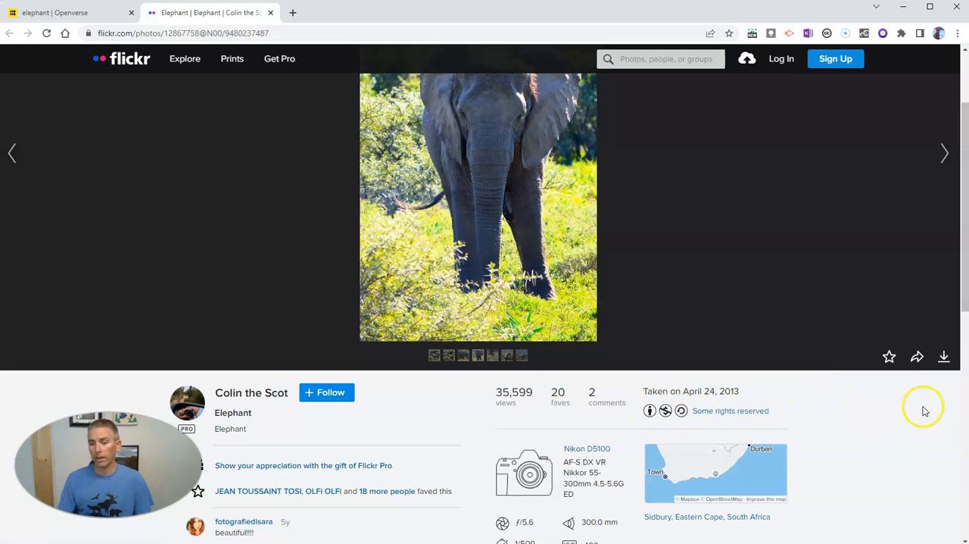
{"action": "left_click", "coordinate": [944, 357]}
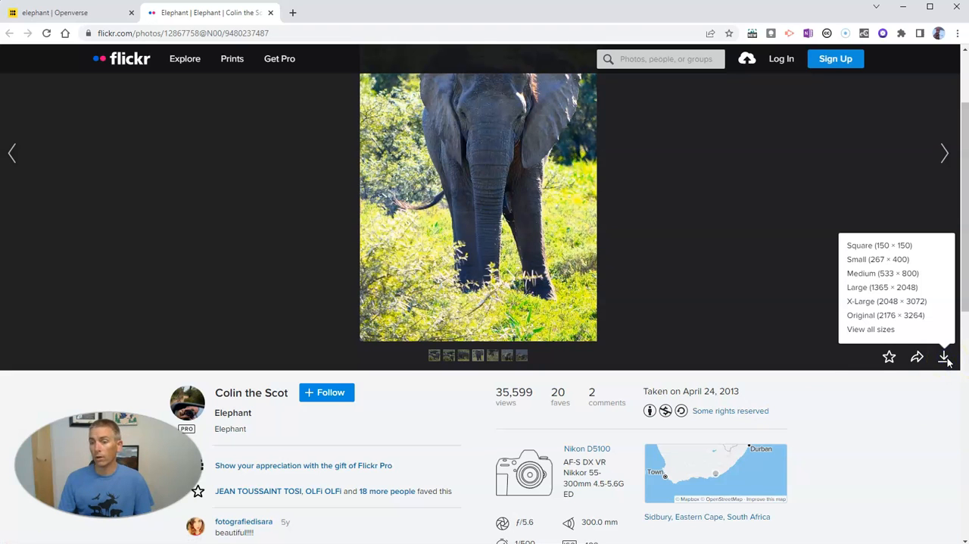
{"action": "mouse_move", "coordinate": [863, 321]}
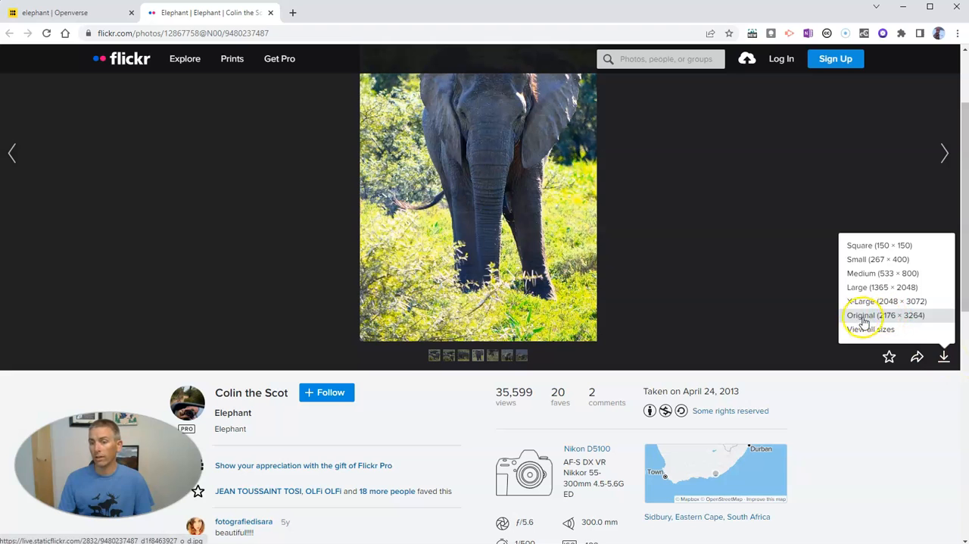
{"action": "left_click", "coordinate": [866, 315]}
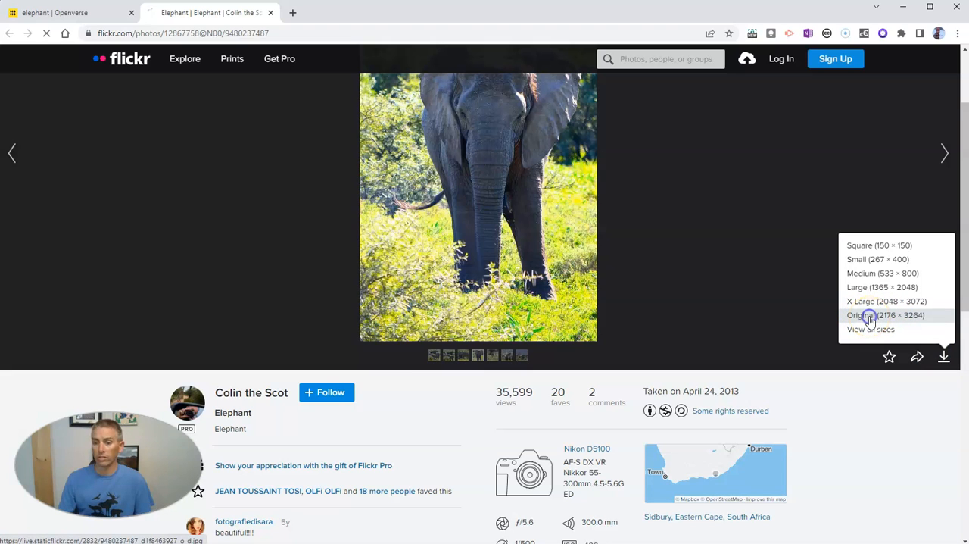
{"action": "left_click", "coordinate": [869, 315]}
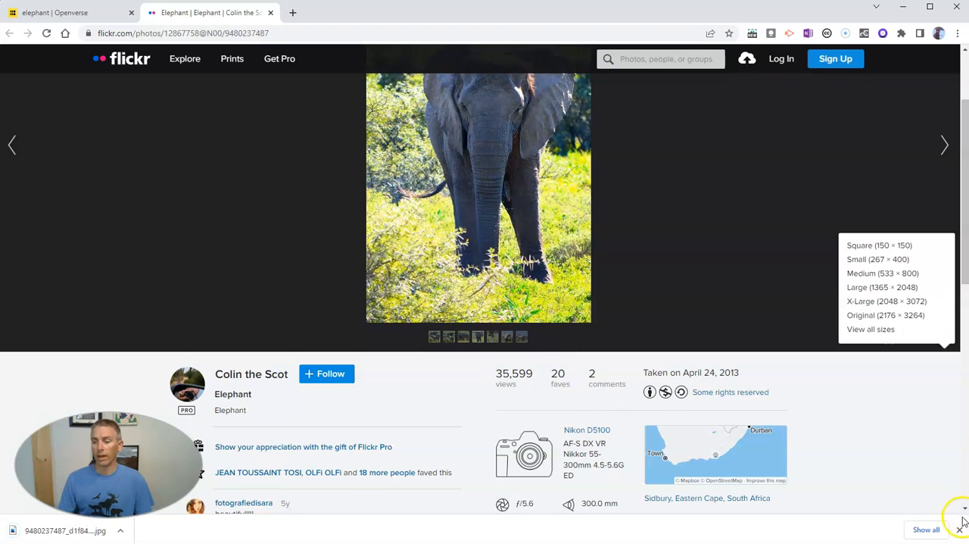
{"action": "left_click", "coordinate": [60, 12]}
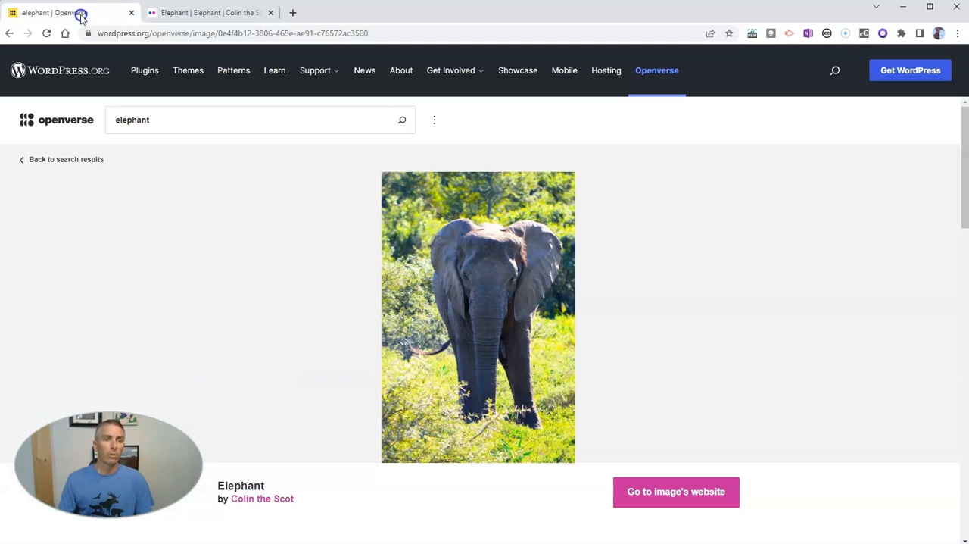
{"action": "mouse_move", "coordinate": [36, 159]}
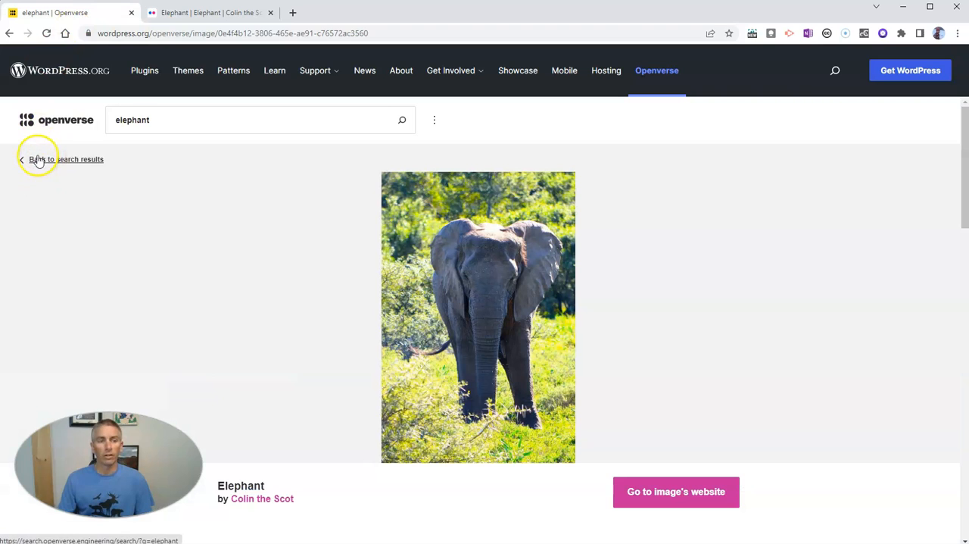
Go back to the elephant search results and look through the photos and music tracks
{"action": "left_click", "coordinate": [64, 159]}
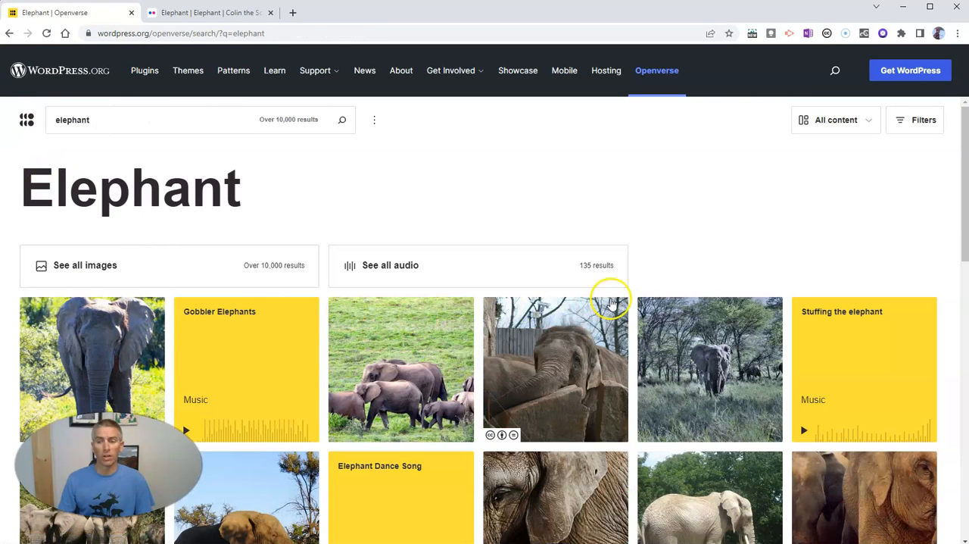
{"action": "scroll", "scroll_direction": "down", "scroll_amount": 3}
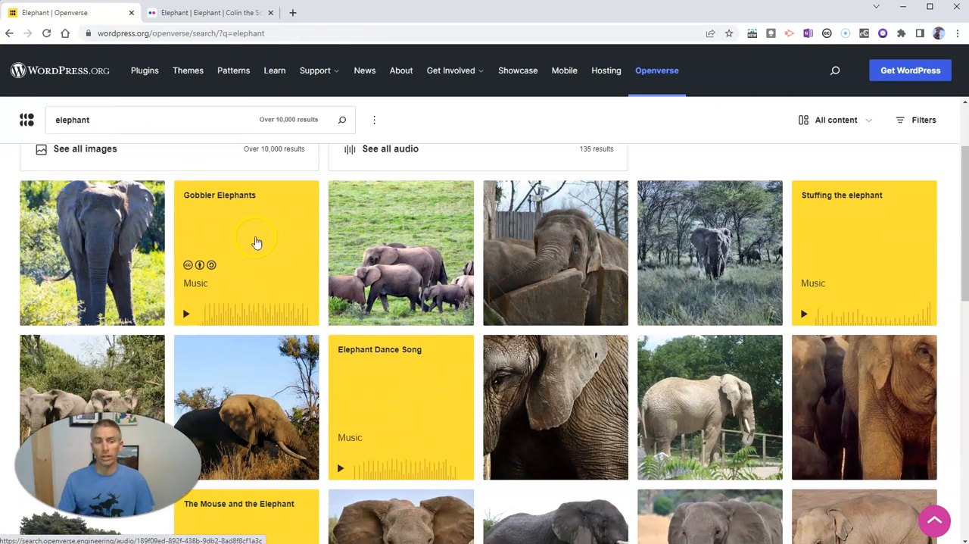
{"action": "mouse_move", "coordinate": [237, 233]}
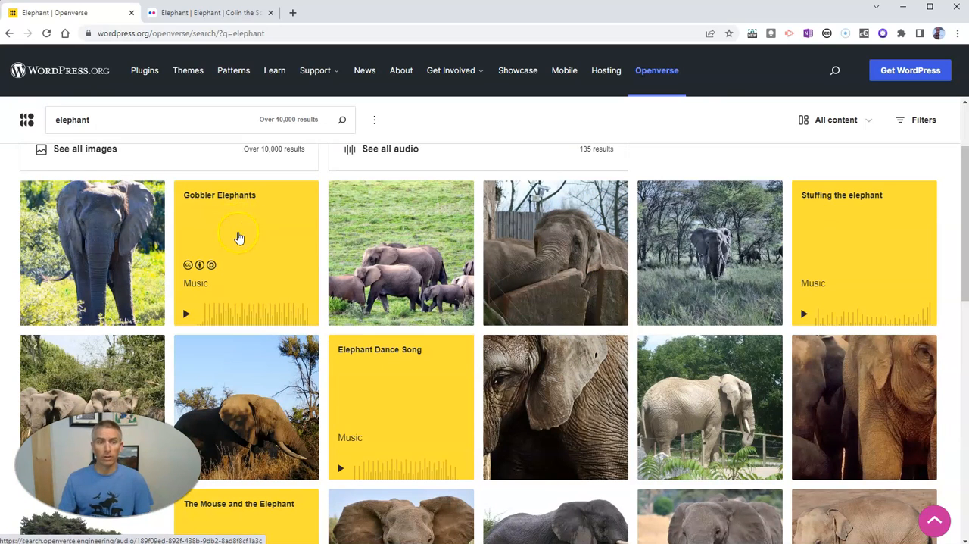
Open the Gobbler Elephants track, play a few seconds of its preview, then stop it
{"action": "left_click", "coordinate": [251, 234]}
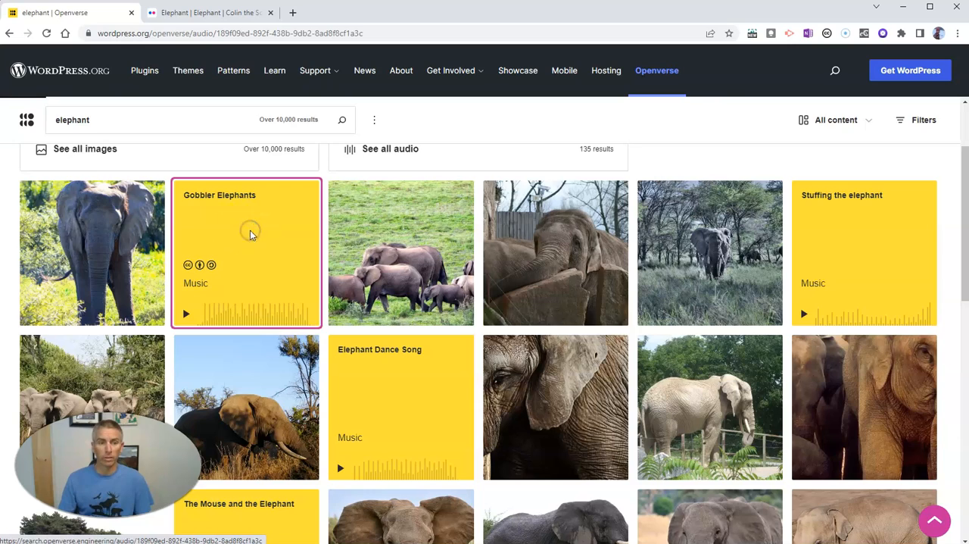
{"action": "left_click", "coordinate": [245, 234]}
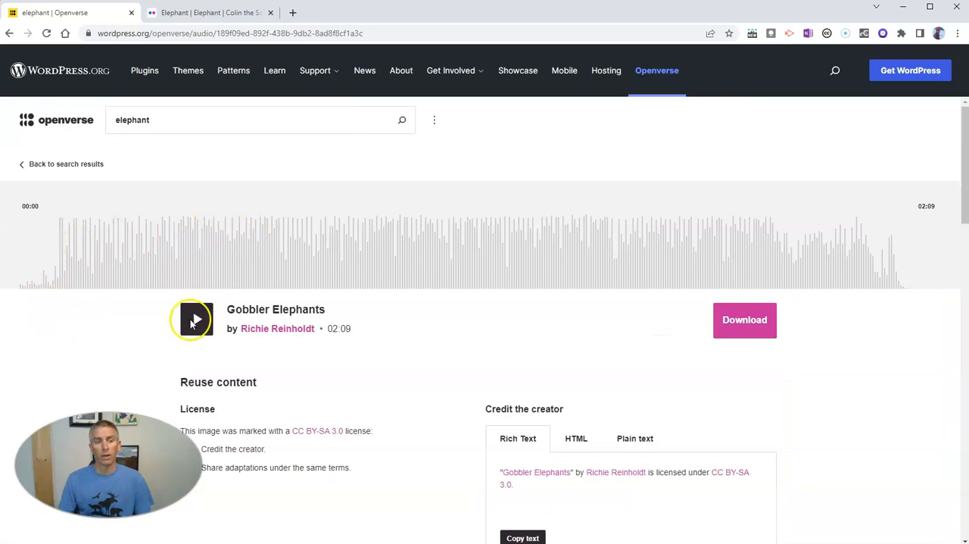
{"action": "left_click", "coordinate": [195, 320]}
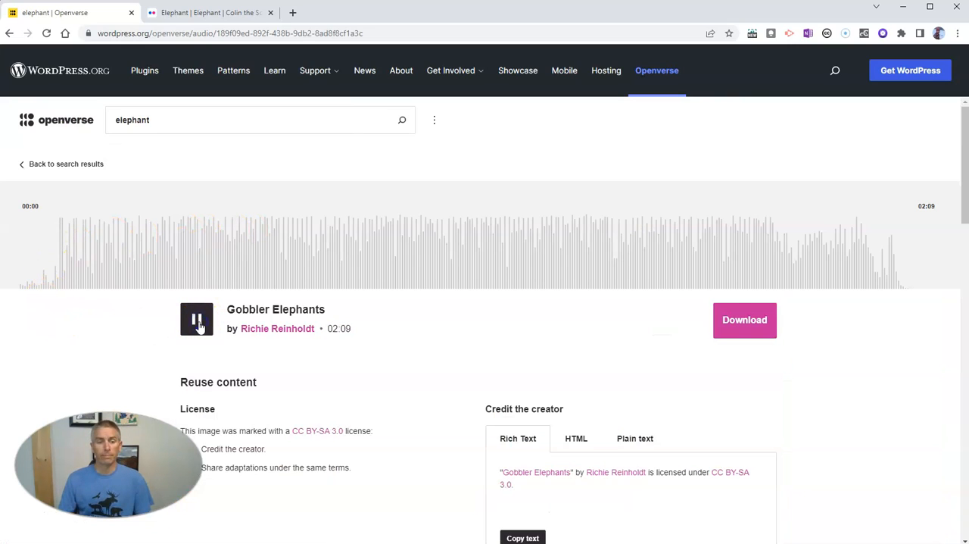
{"action": "left_click", "coordinate": [197, 318]}
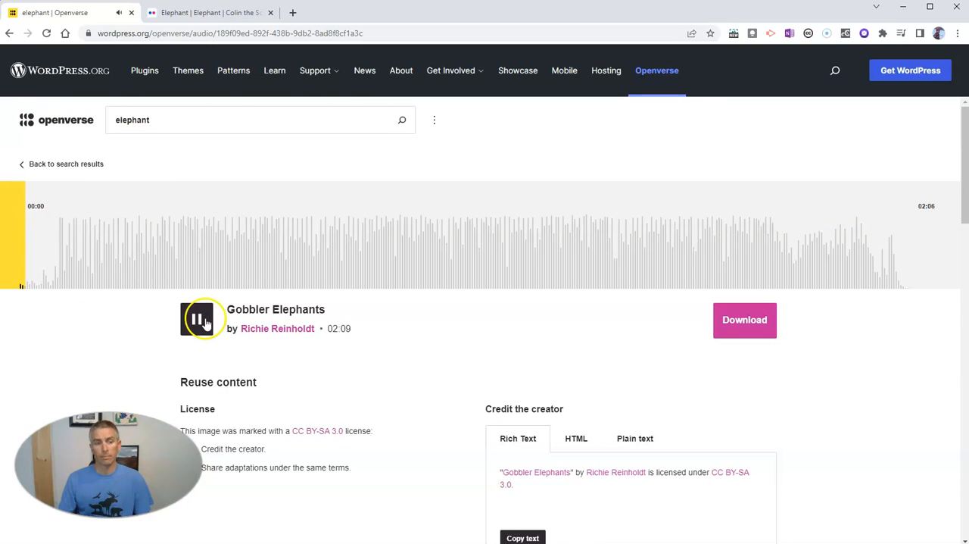
{"action": "left_click", "coordinate": [201, 317]}
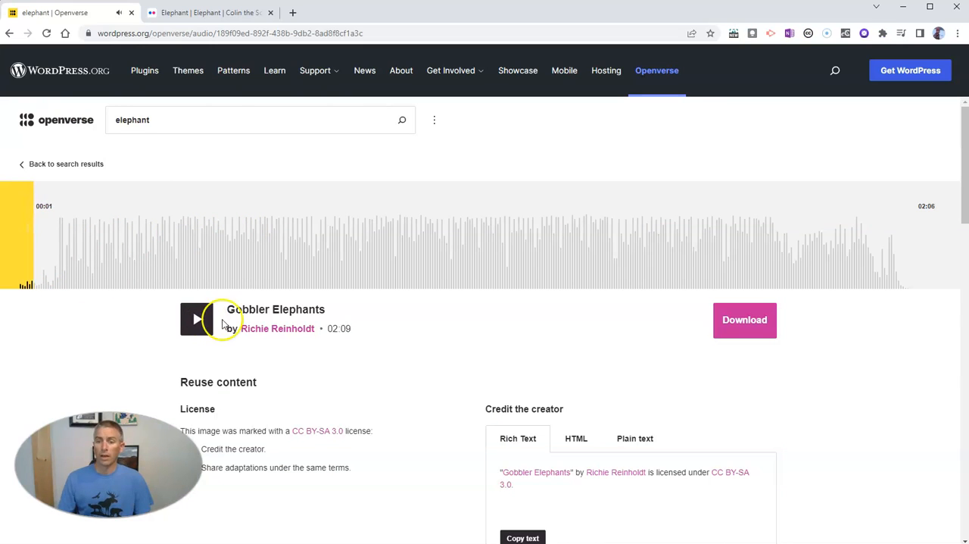
{"action": "mouse_move", "coordinate": [888, 391]}
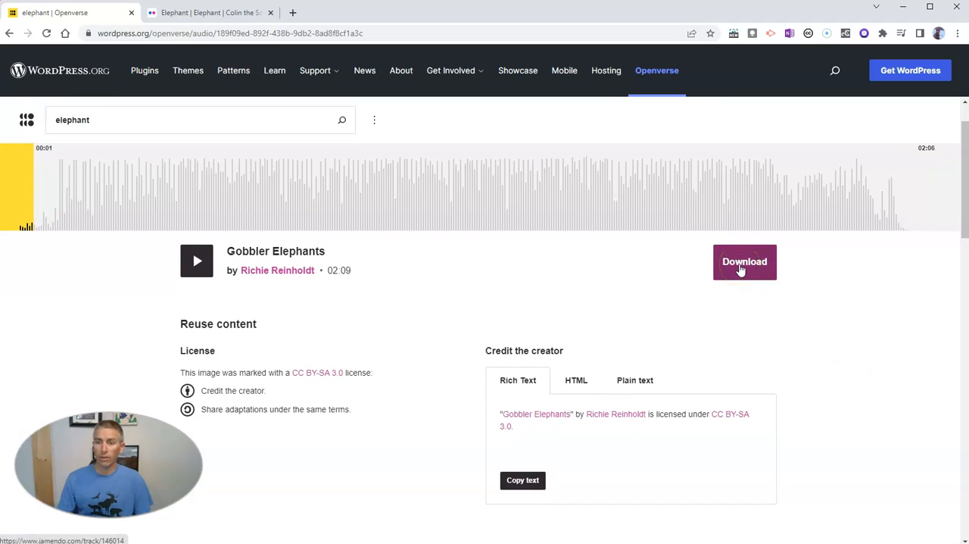
Get the free download of Gobbler Elephants on its Jamendo page and return to Openverse
{"action": "left_click", "coordinate": [745, 260]}
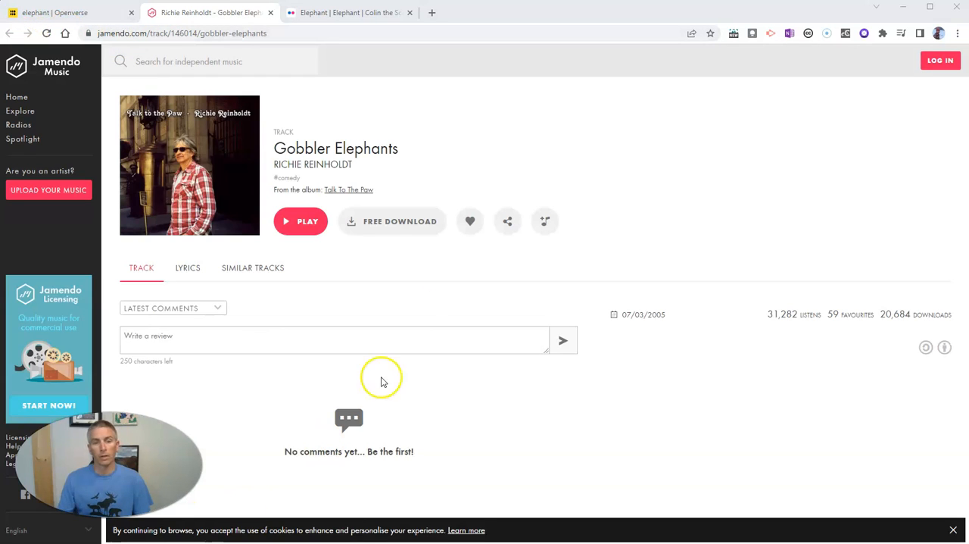
{"action": "mouse_move", "coordinate": [371, 224]}
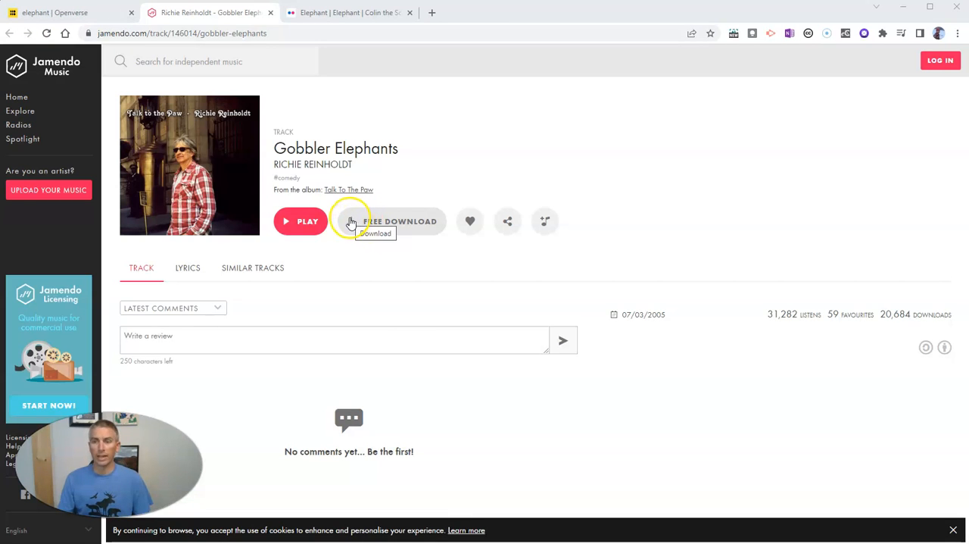
{"action": "left_click", "coordinate": [55, 14]}
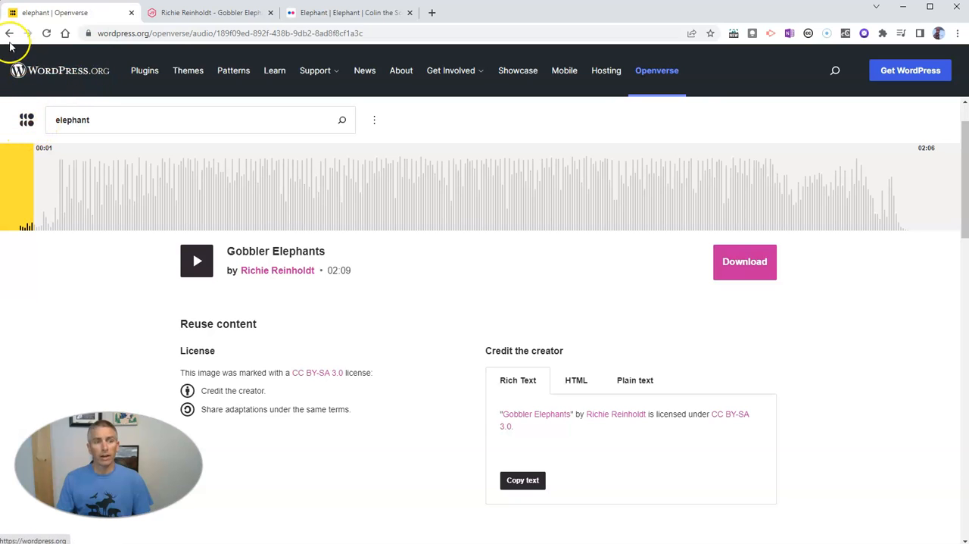
Go back to the elephant search results with mixed photos and music
{"action": "left_click", "coordinate": [12, 36]}
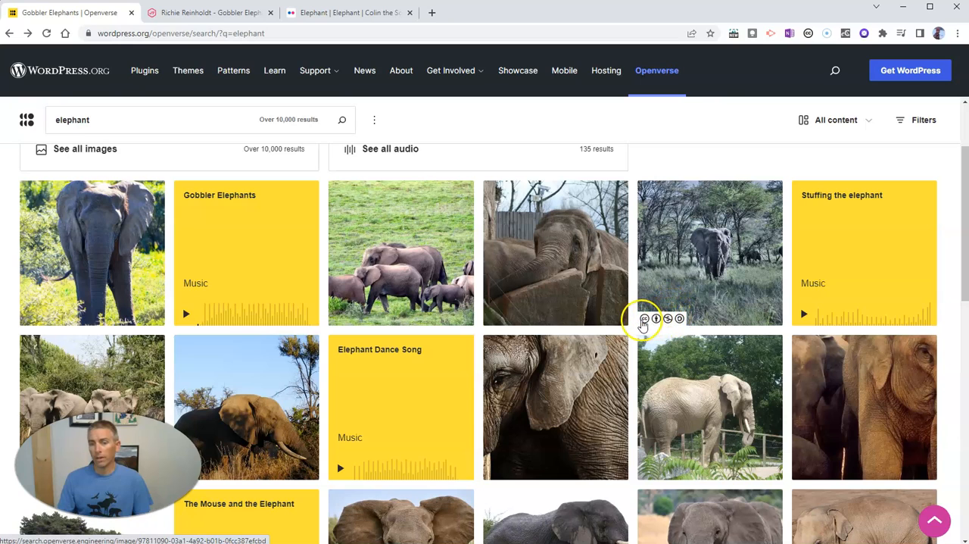
{"action": "mouse_move", "coordinate": [680, 317]}
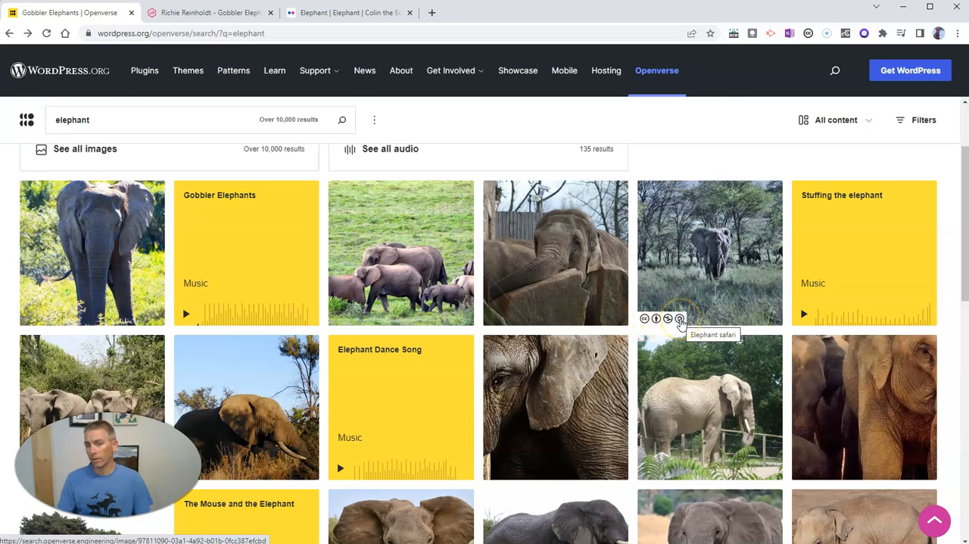
{"action": "mouse_move", "coordinate": [667, 317]}
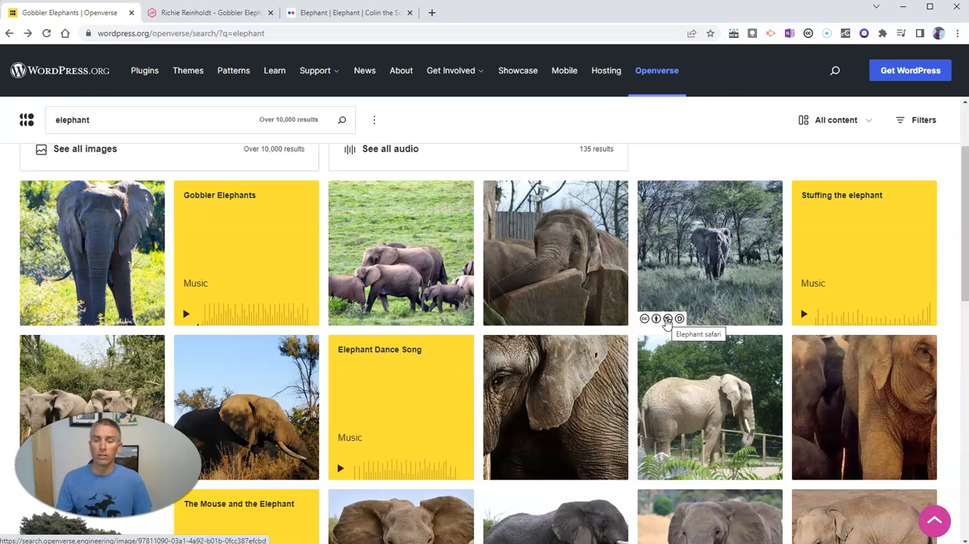
{"action": "mouse_move", "coordinate": [609, 291]}
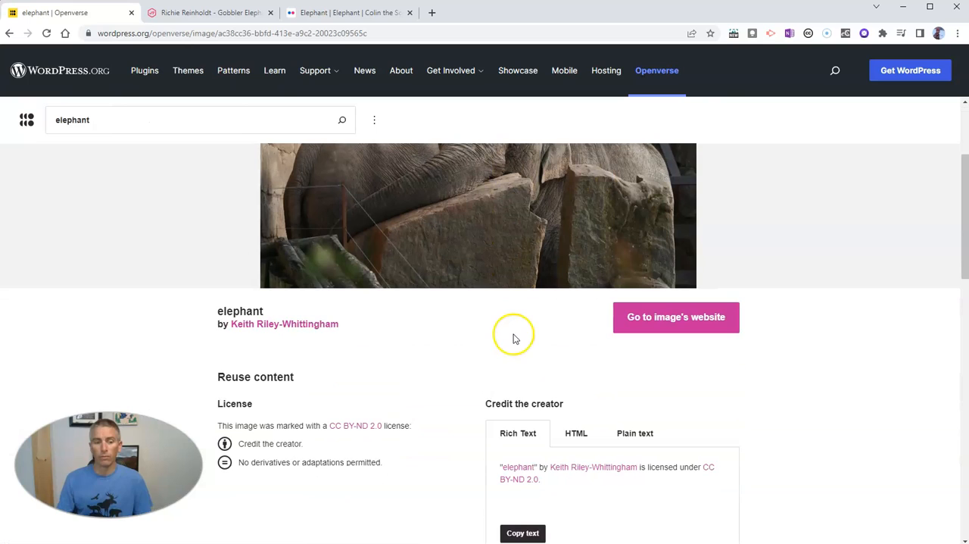
{"action": "mouse_move", "coordinate": [290, 407]}
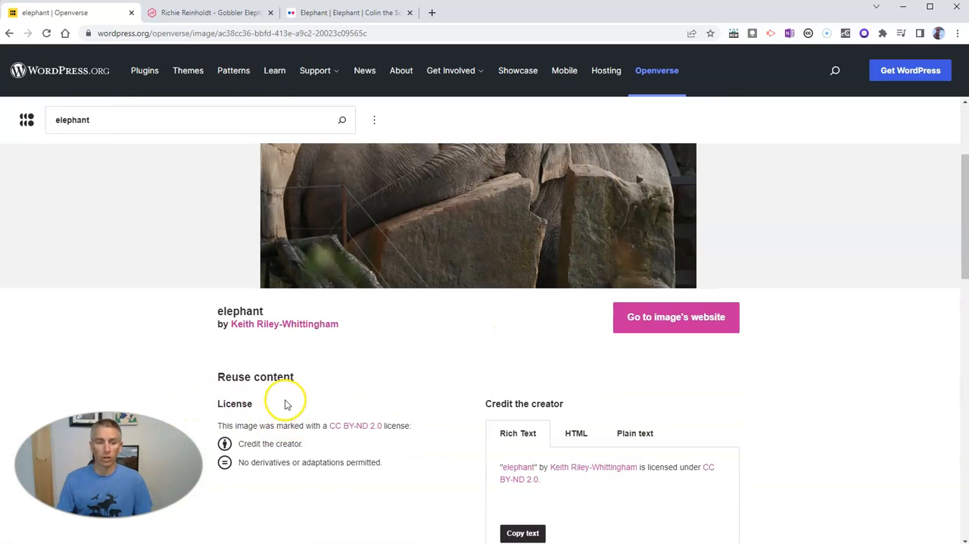
{"action": "mouse_move", "coordinate": [274, 417]}
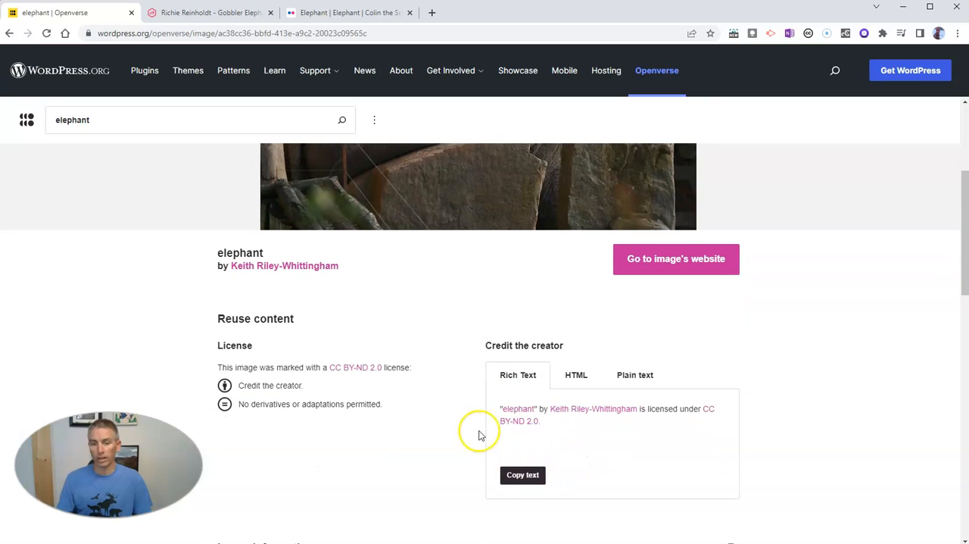
Return from the elephant image's CC BY-ND 2.0 detail page to the search results
{"action": "left_click", "coordinate": [12, 35]}
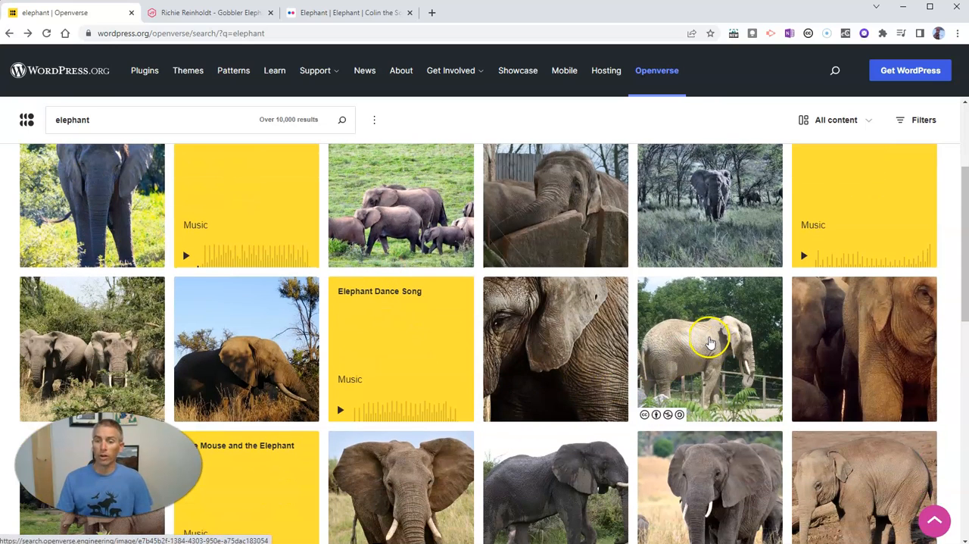
View WaterpoloSam's Elephants photo and scroll to its CC BY-NC-SA 2.0 license
{"action": "left_click", "coordinate": [710, 342]}
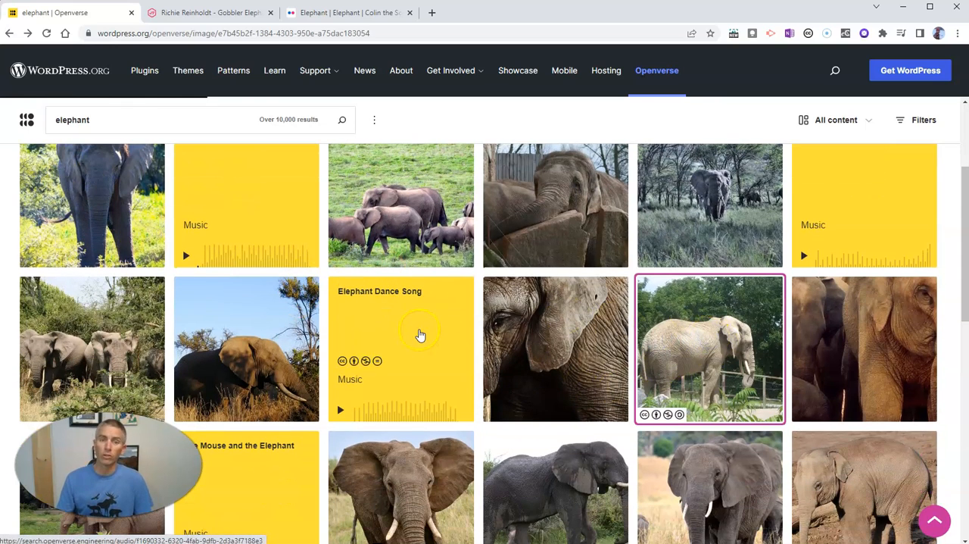
{"action": "left_click", "coordinate": [708, 348]}
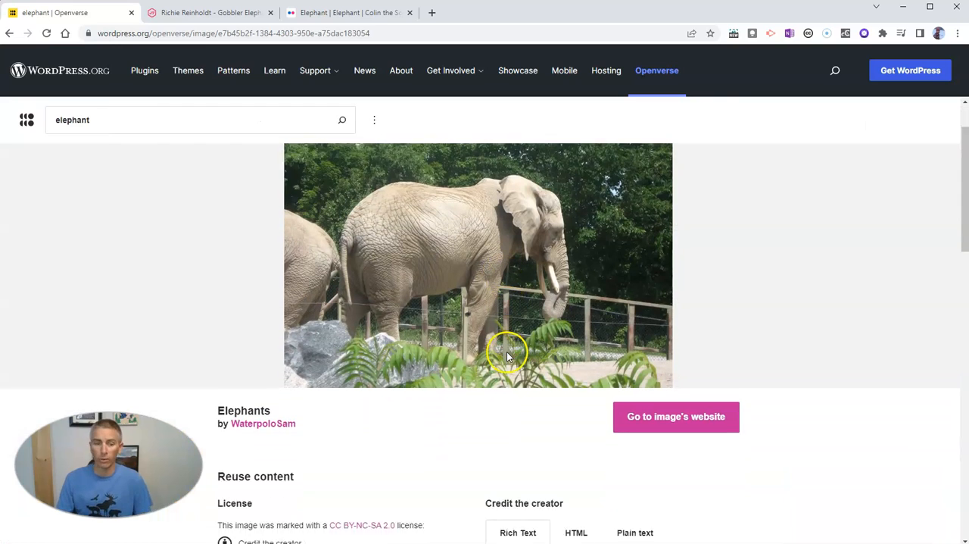
{"action": "scroll", "scroll_direction": "down", "scroll_amount": 3}
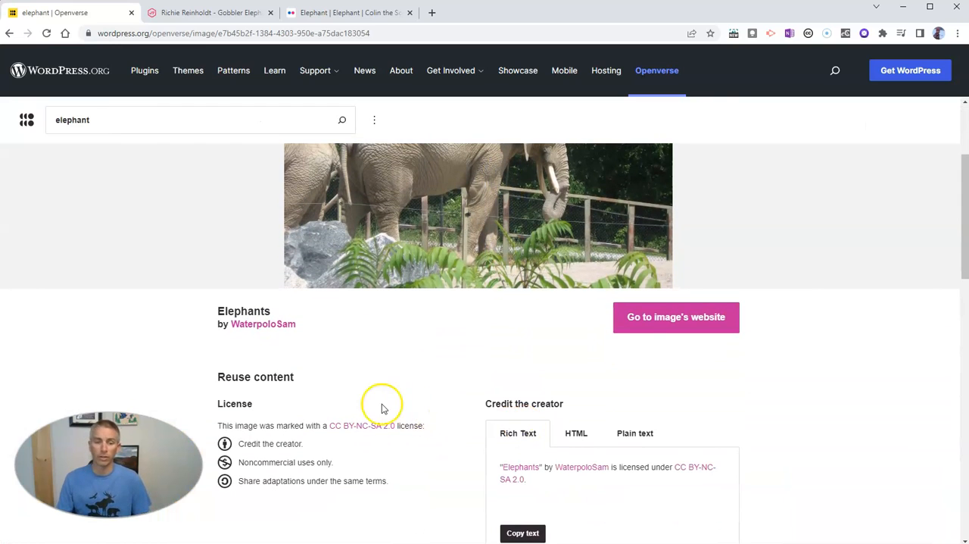
{"action": "mouse_move", "coordinate": [654, 316]}
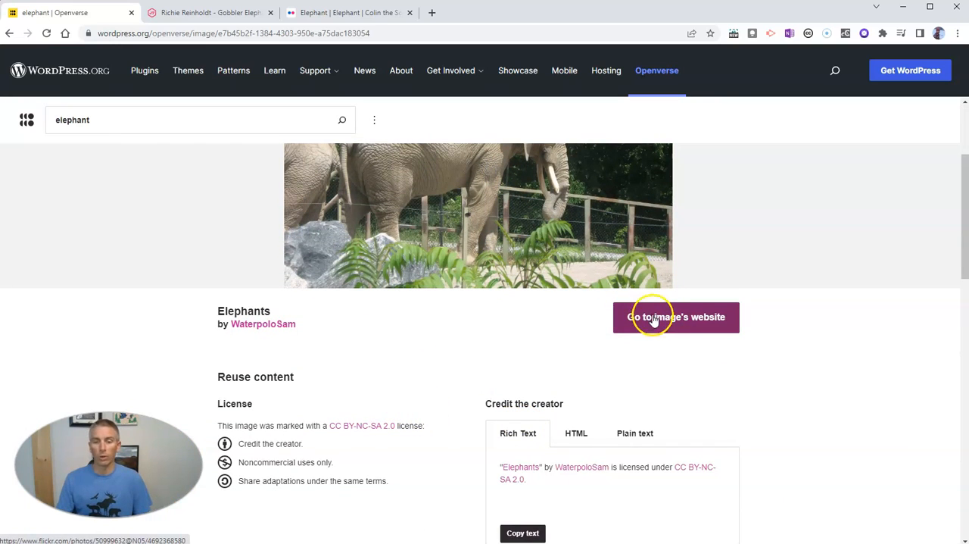
Visit the photo's original Flickr page, then return to the Openverse details
{"action": "left_click", "coordinate": [675, 316]}
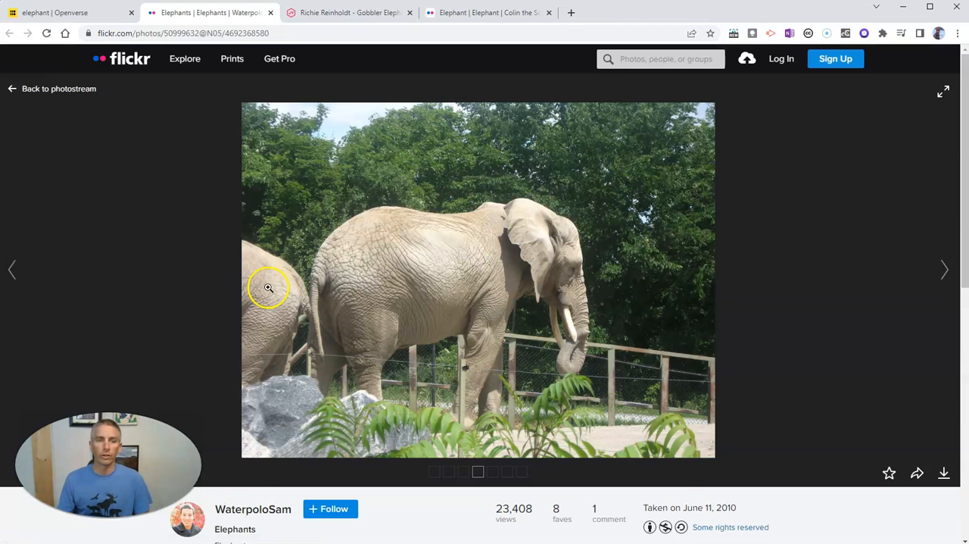
{"action": "left_click", "coordinate": [55, 12]}
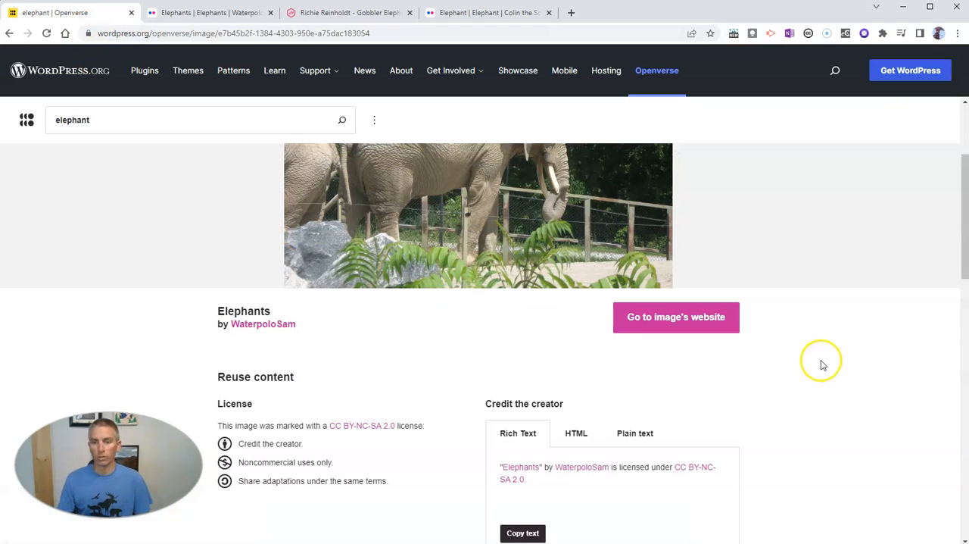
{"action": "scroll", "scroll_direction": "up", "scroll_amount": 3}
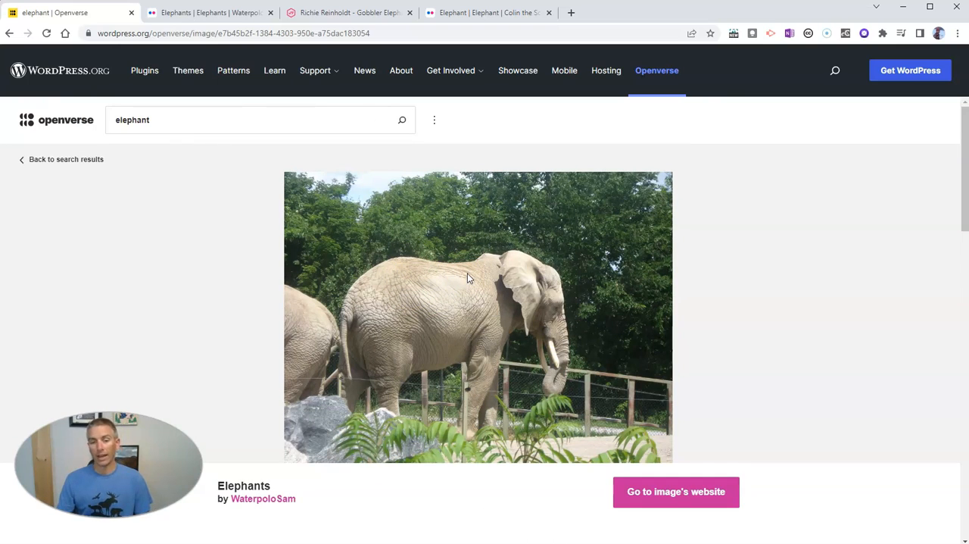
{"action": "mouse_move", "coordinate": [674, 297]}
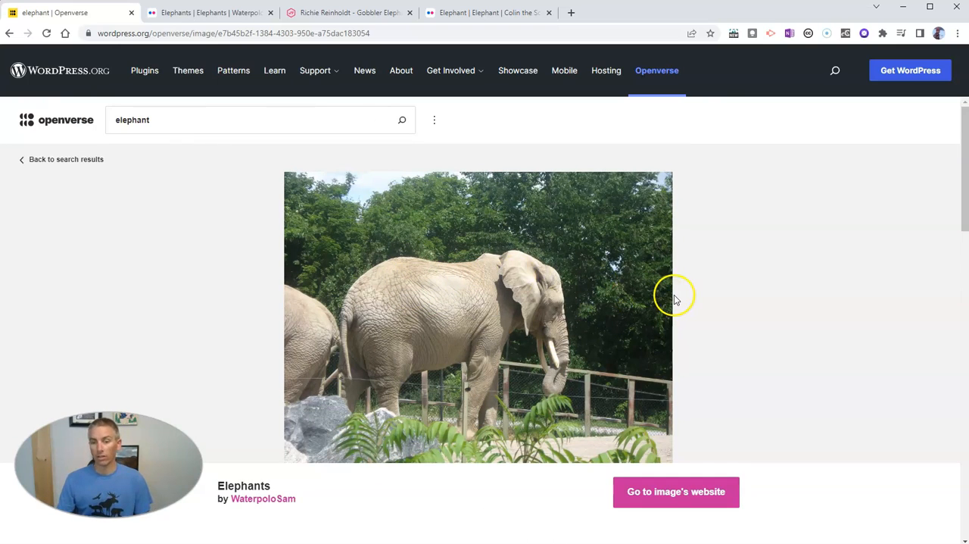